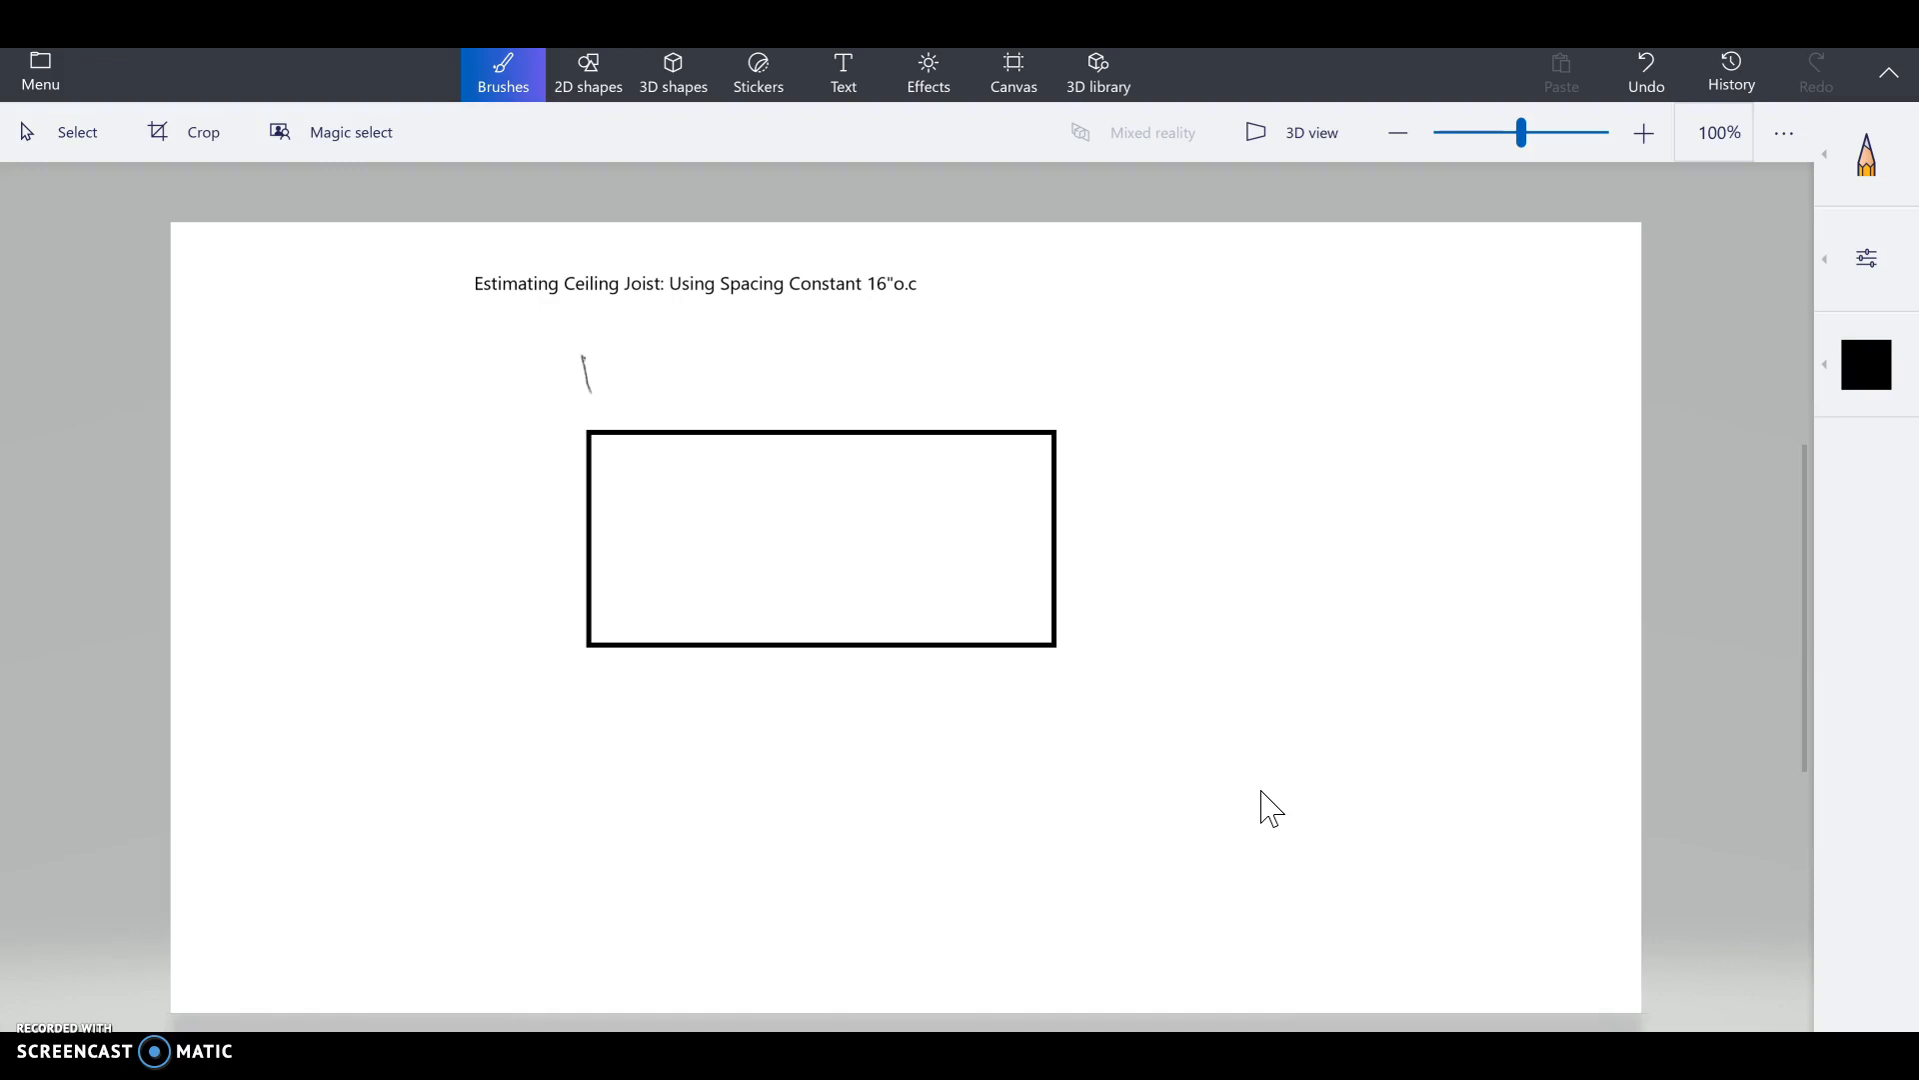
Step: Draw a 30' dimension line above the rectangle and a 20' dimension on its right
drag(802, 386, 863, 367)
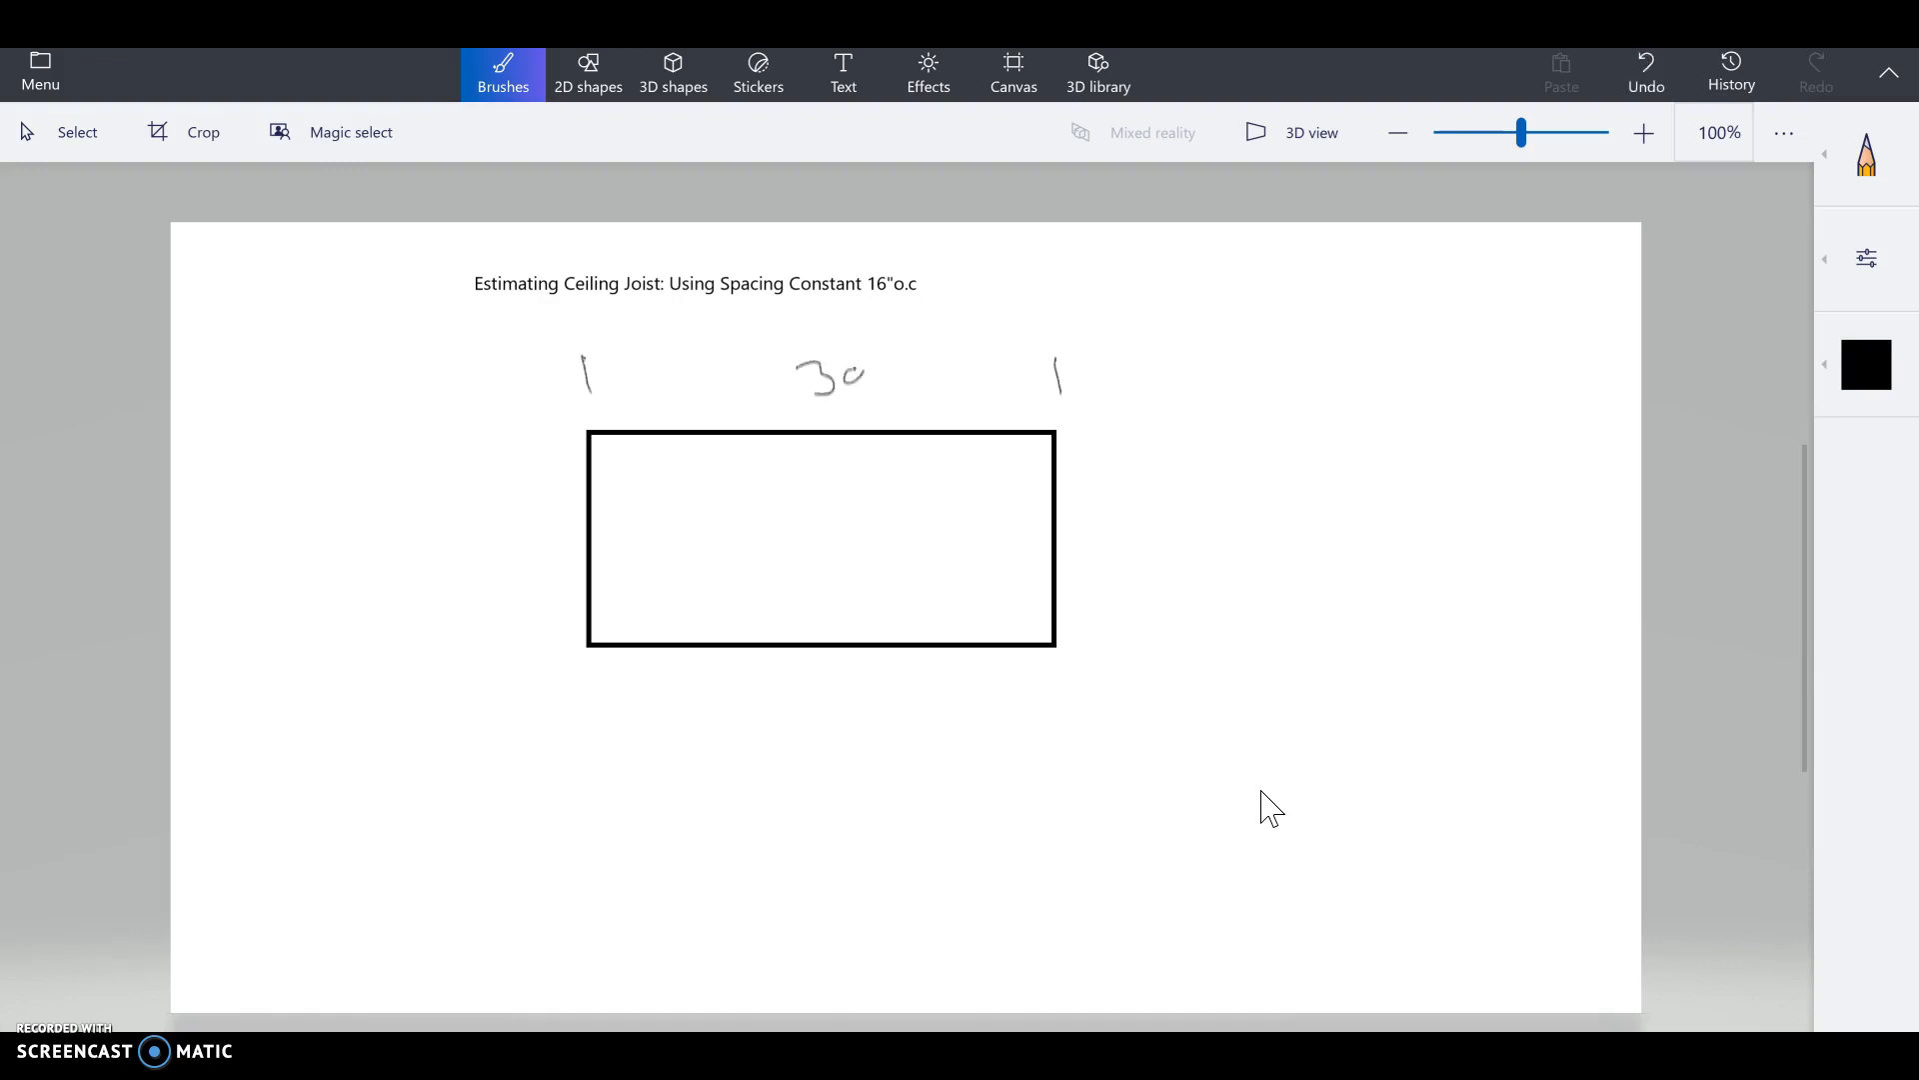
drag(882, 370, 1065, 370)
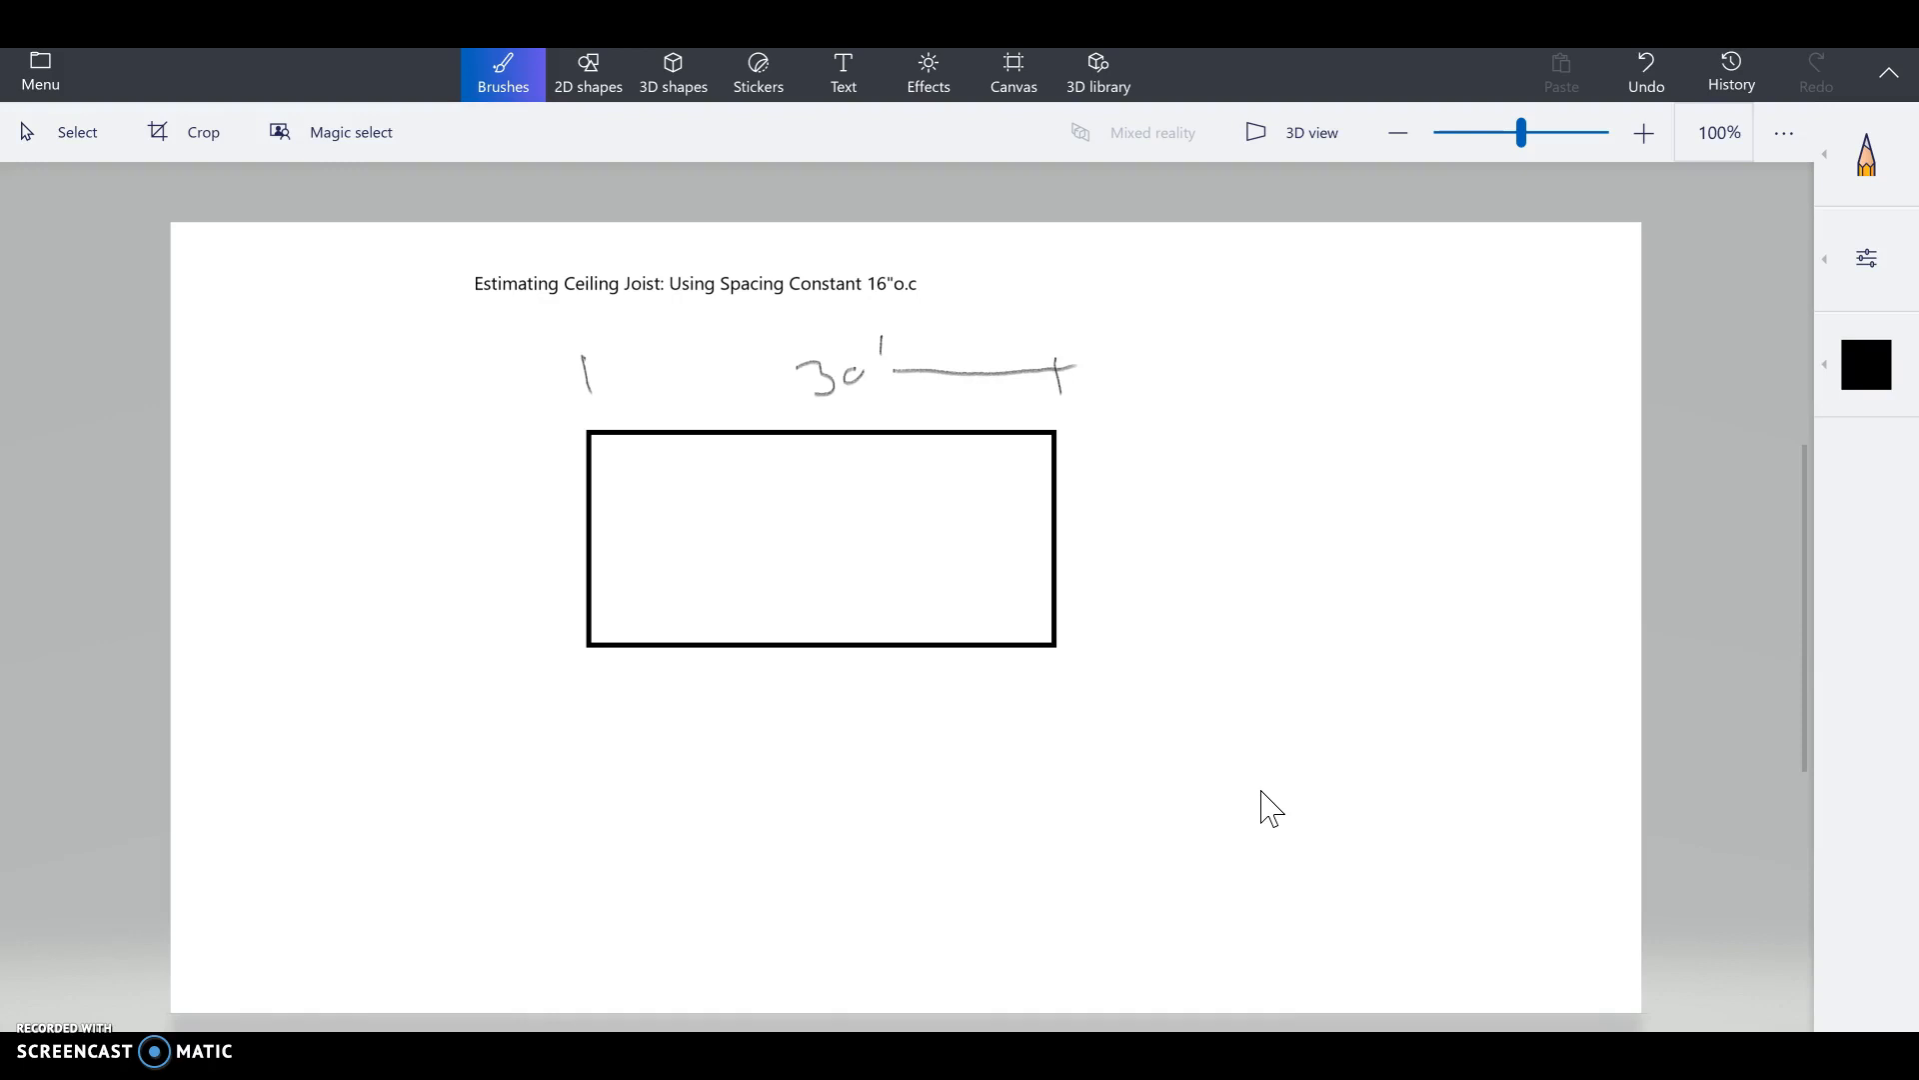
drag(600, 377, 716, 377)
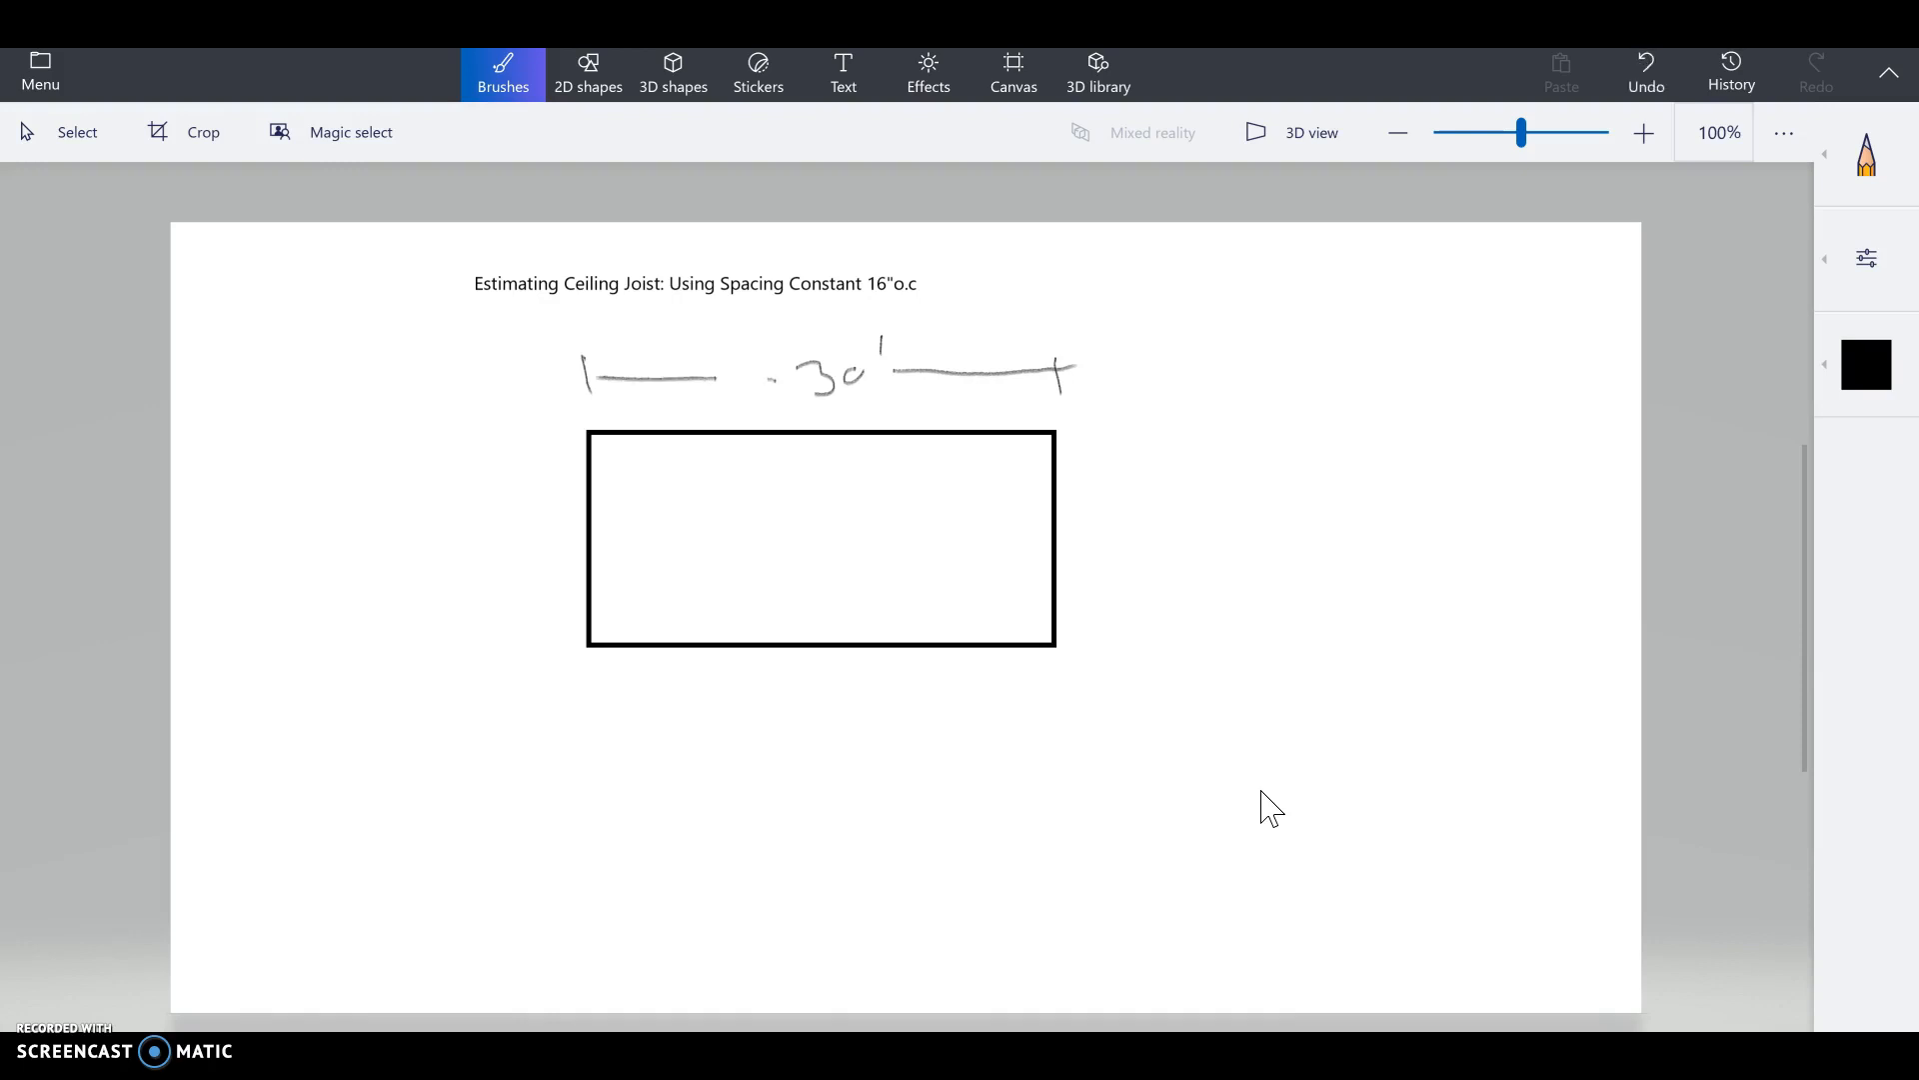
drag(1102, 429, 1157, 637)
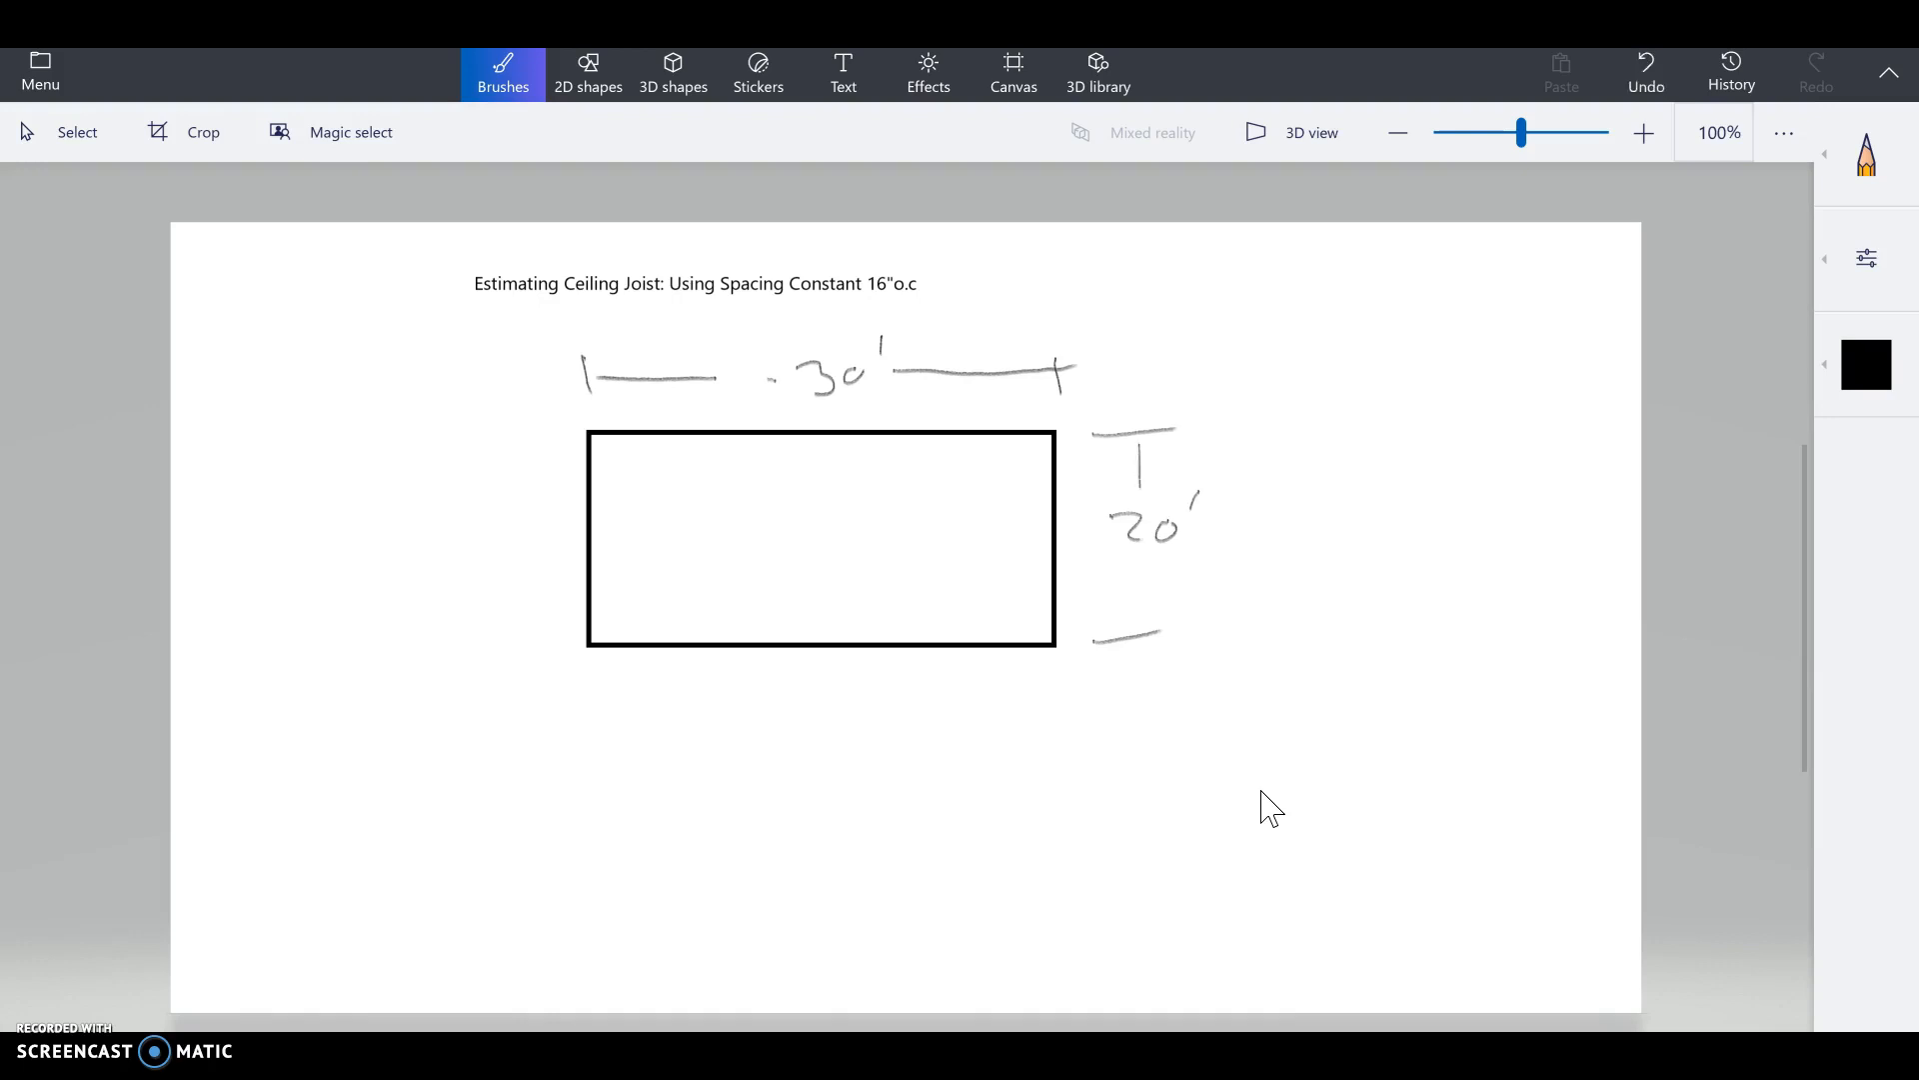
drag(1135, 576, 1138, 637)
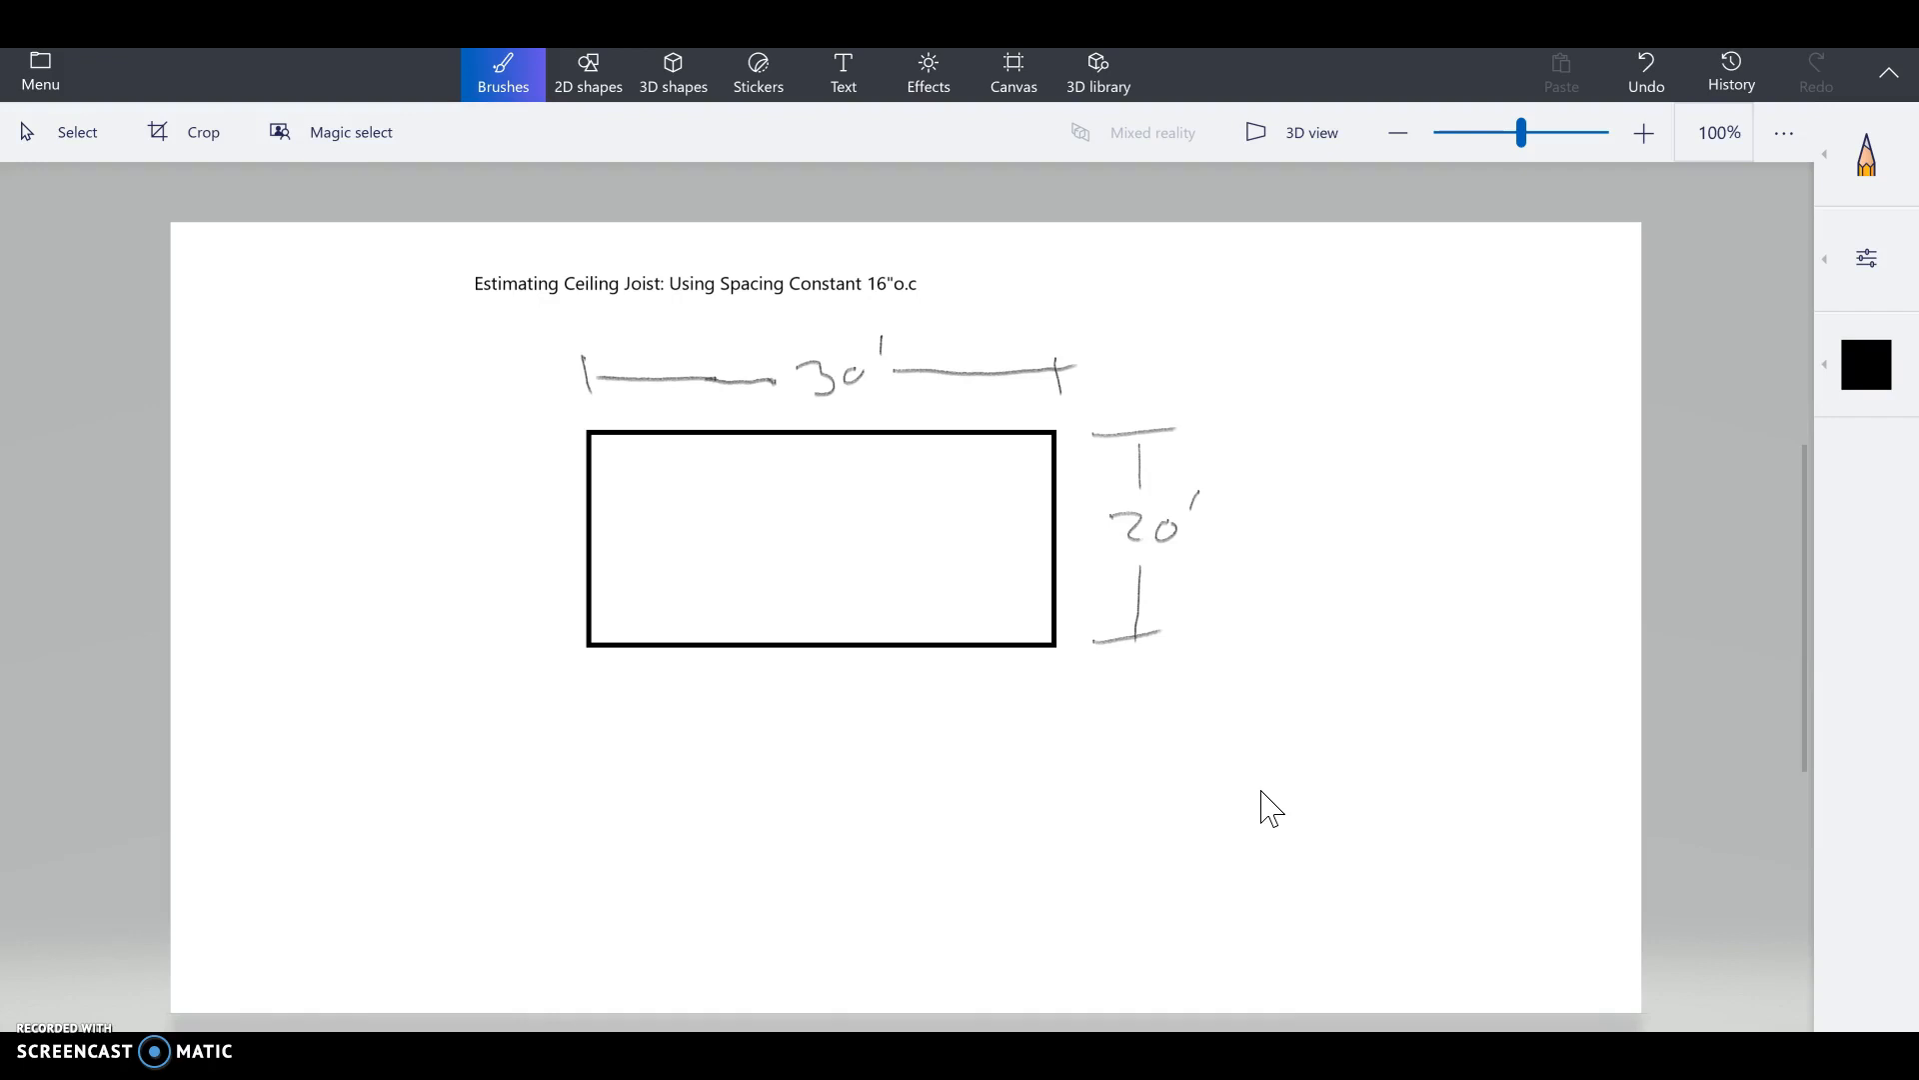
Step: Sketch vertical joist lines spanning the rectangle's width, then write 30 underneath
drag(632, 465, 633, 569)
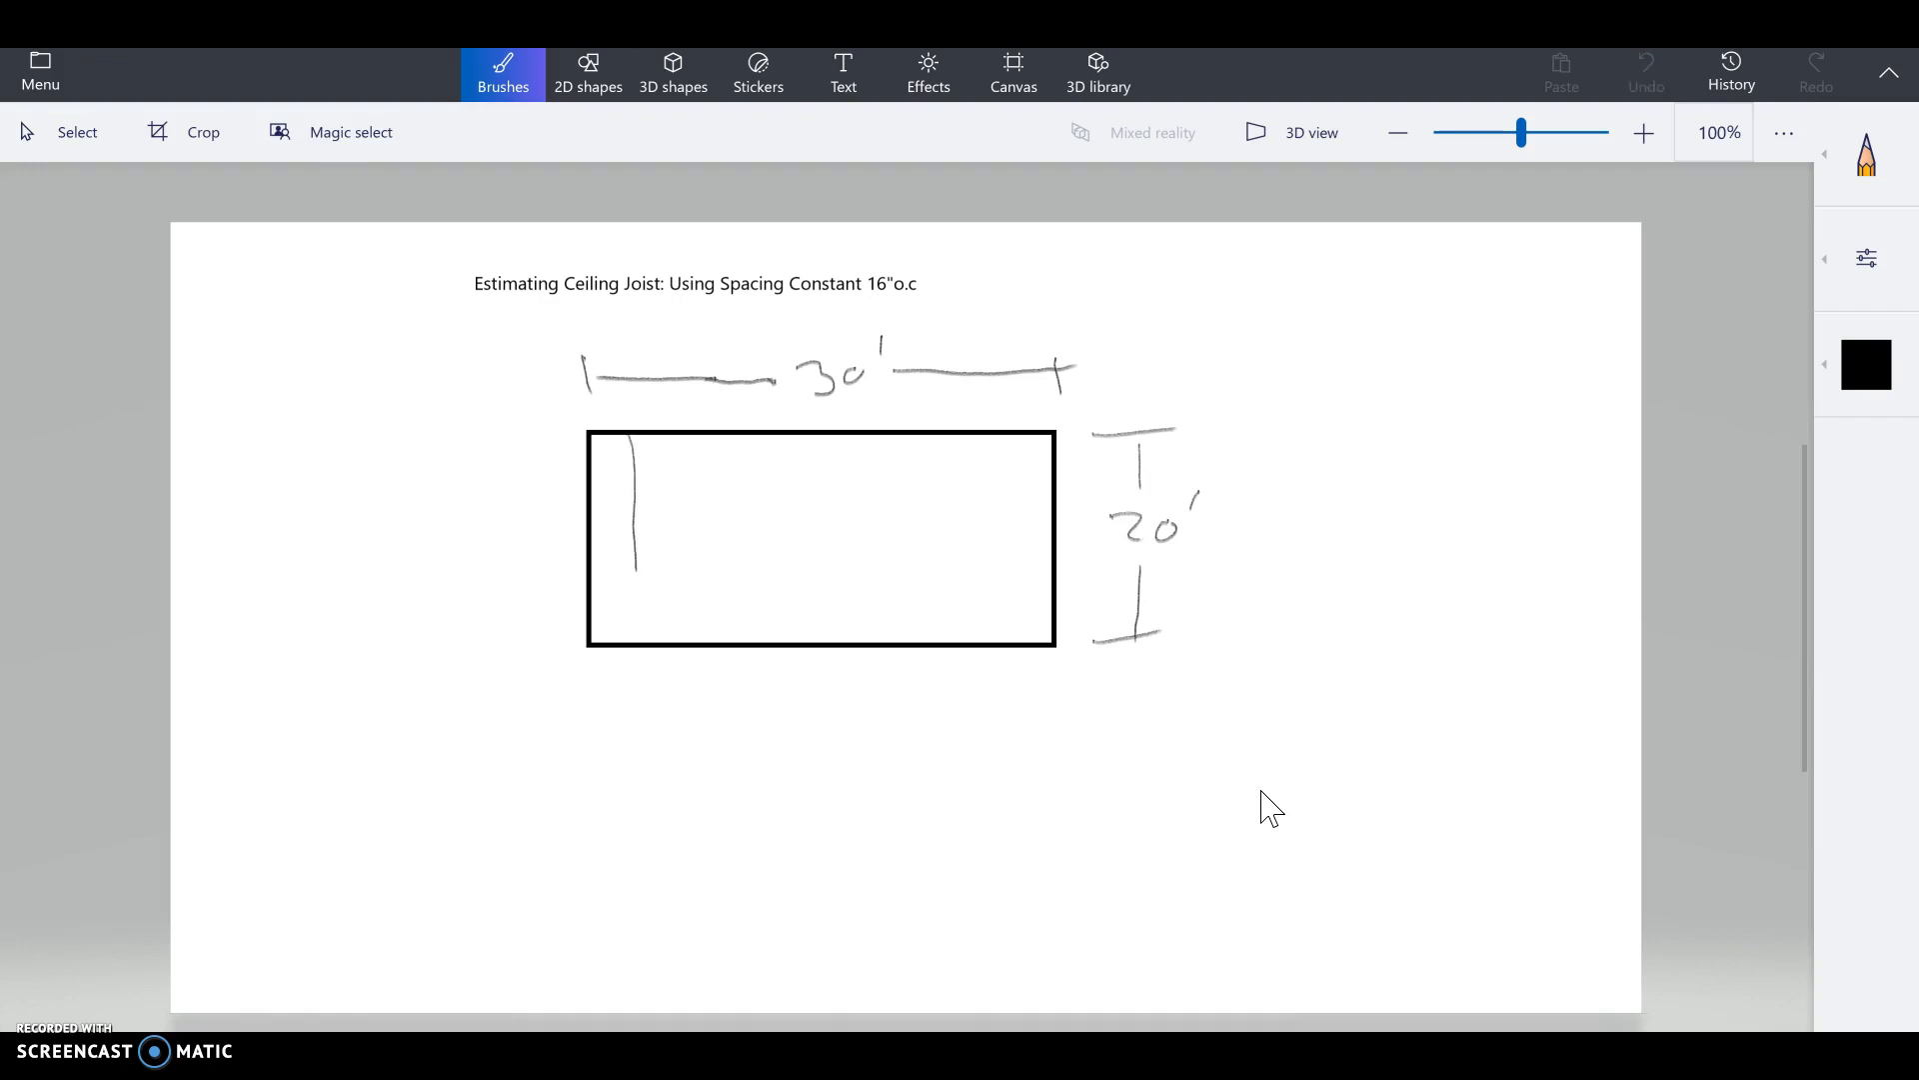
drag(673, 441, 672, 637)
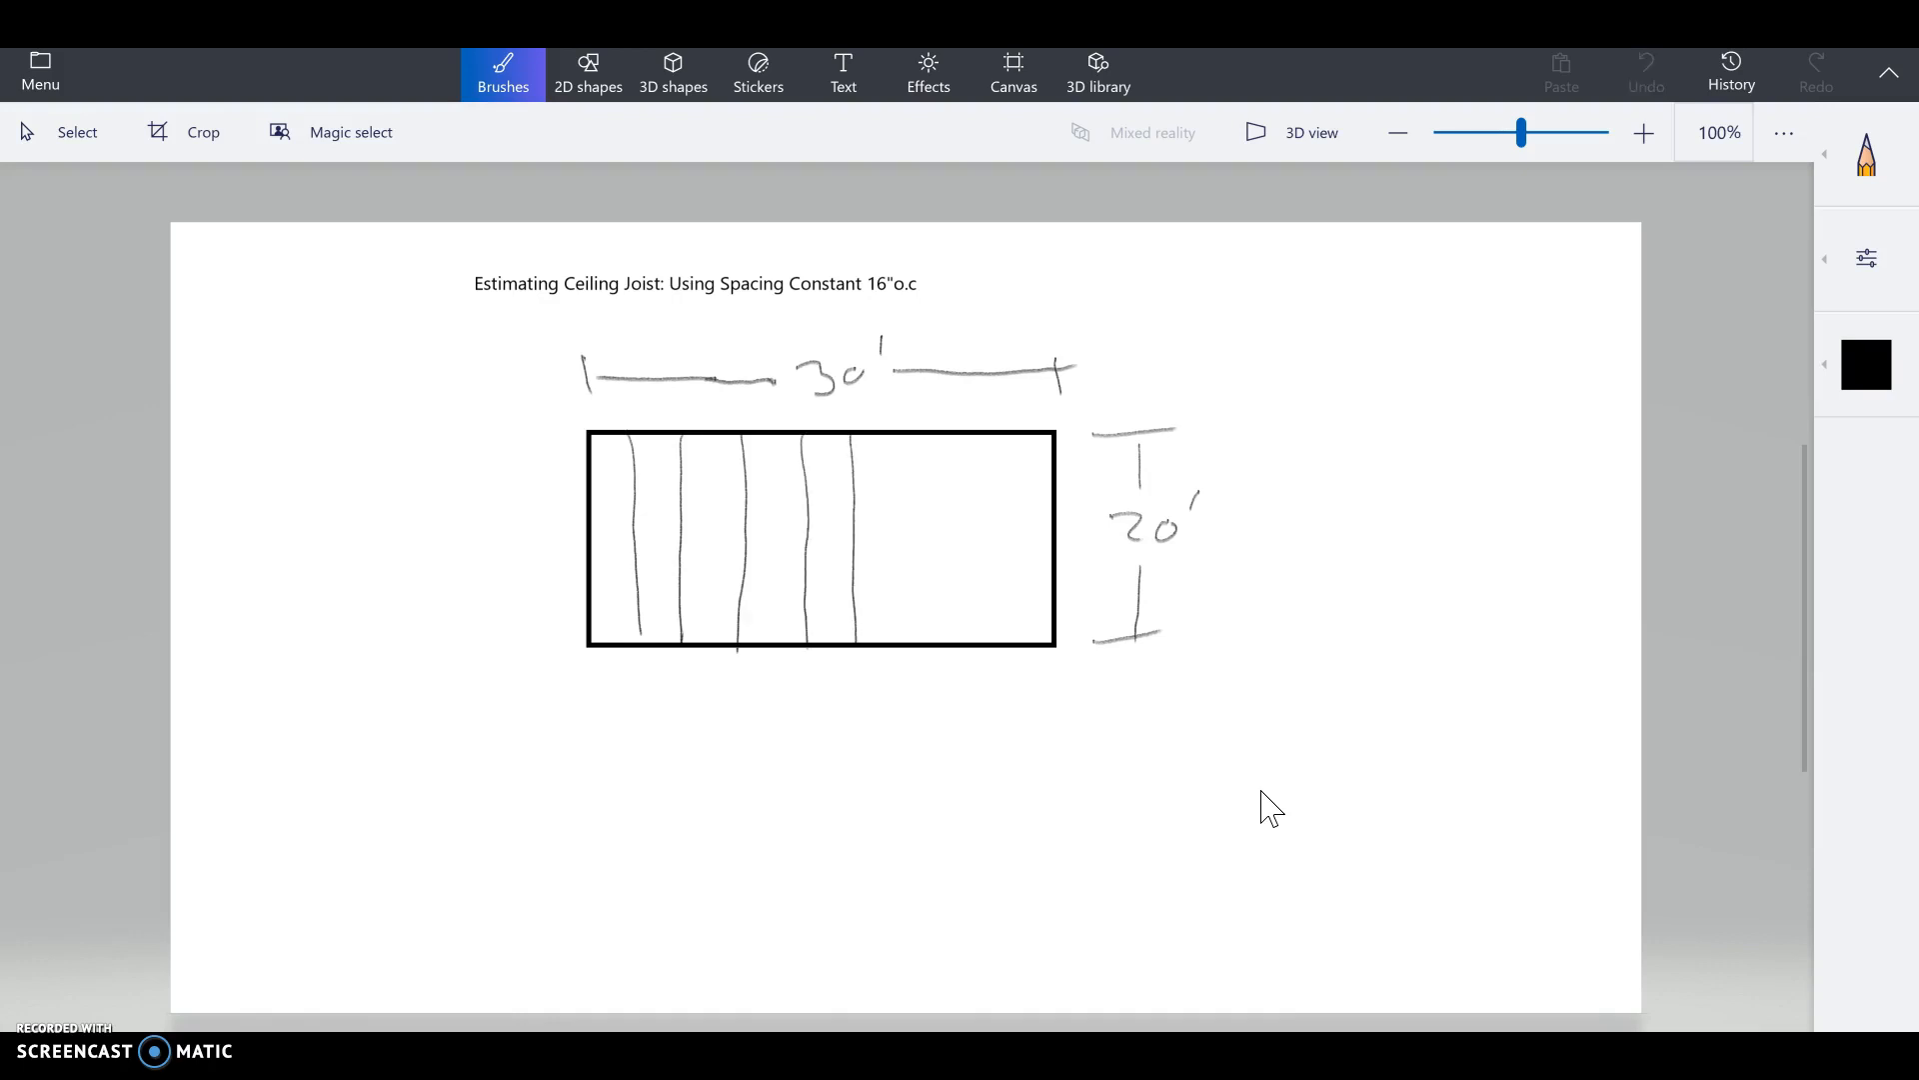
drag(906, 441, 931, 637)
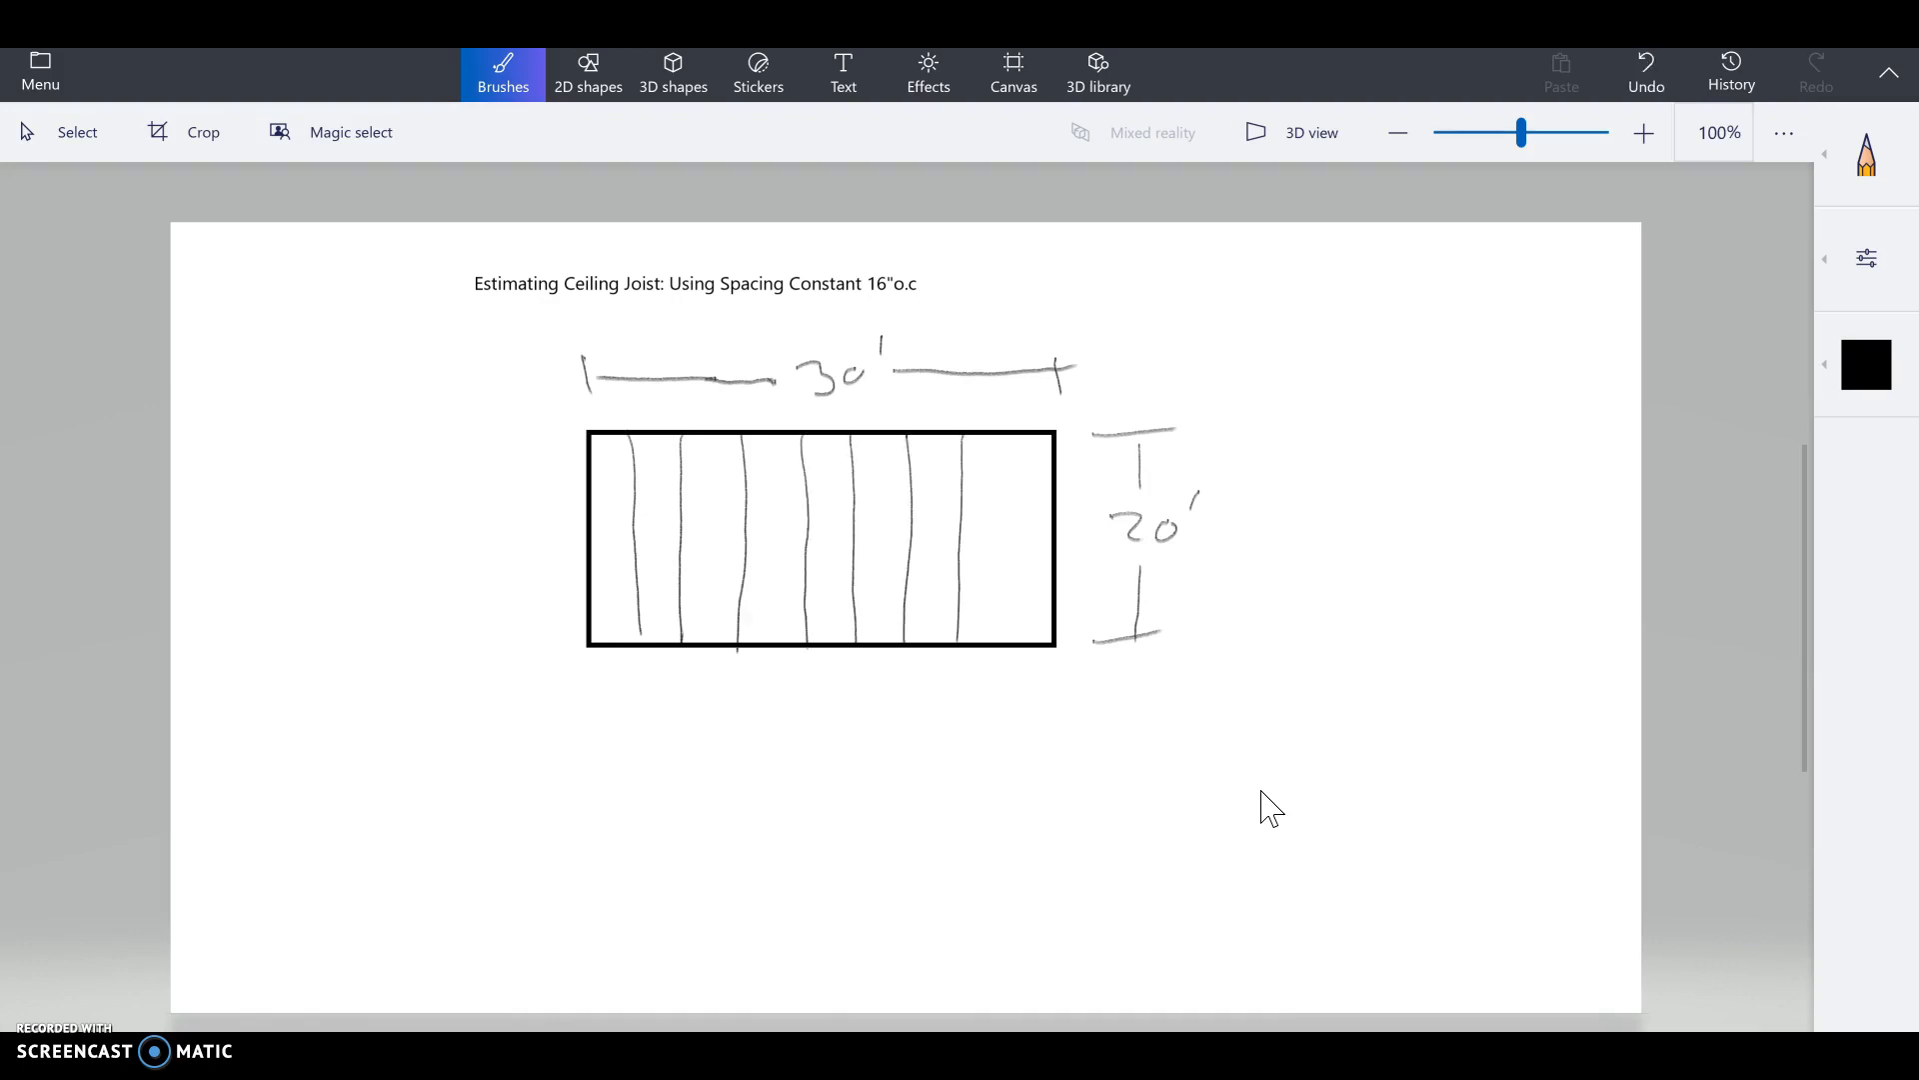
drag(1013, 441, 1017, 643)
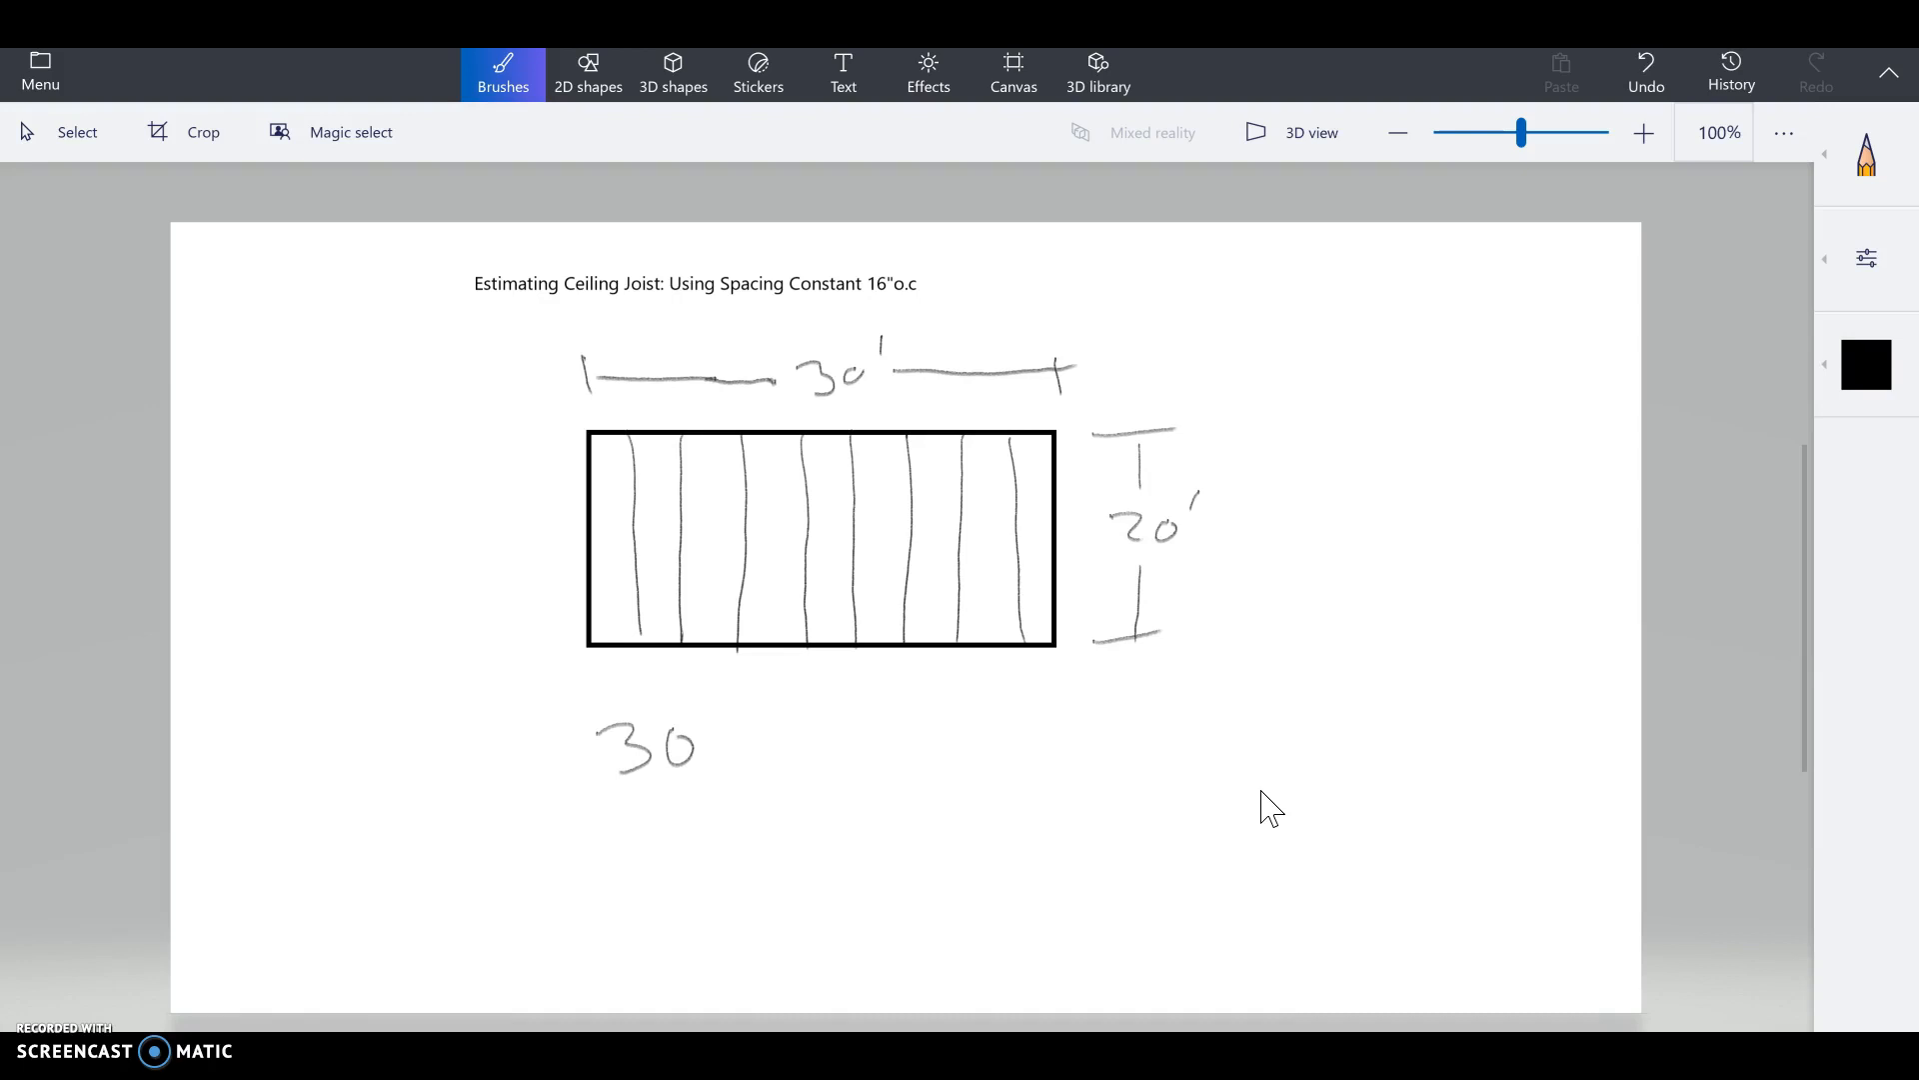
Step: Handwrite the calculation 30'(.75) = 22.5 or 23+1 = below the sketch
drag(747, 710, 753, 765)
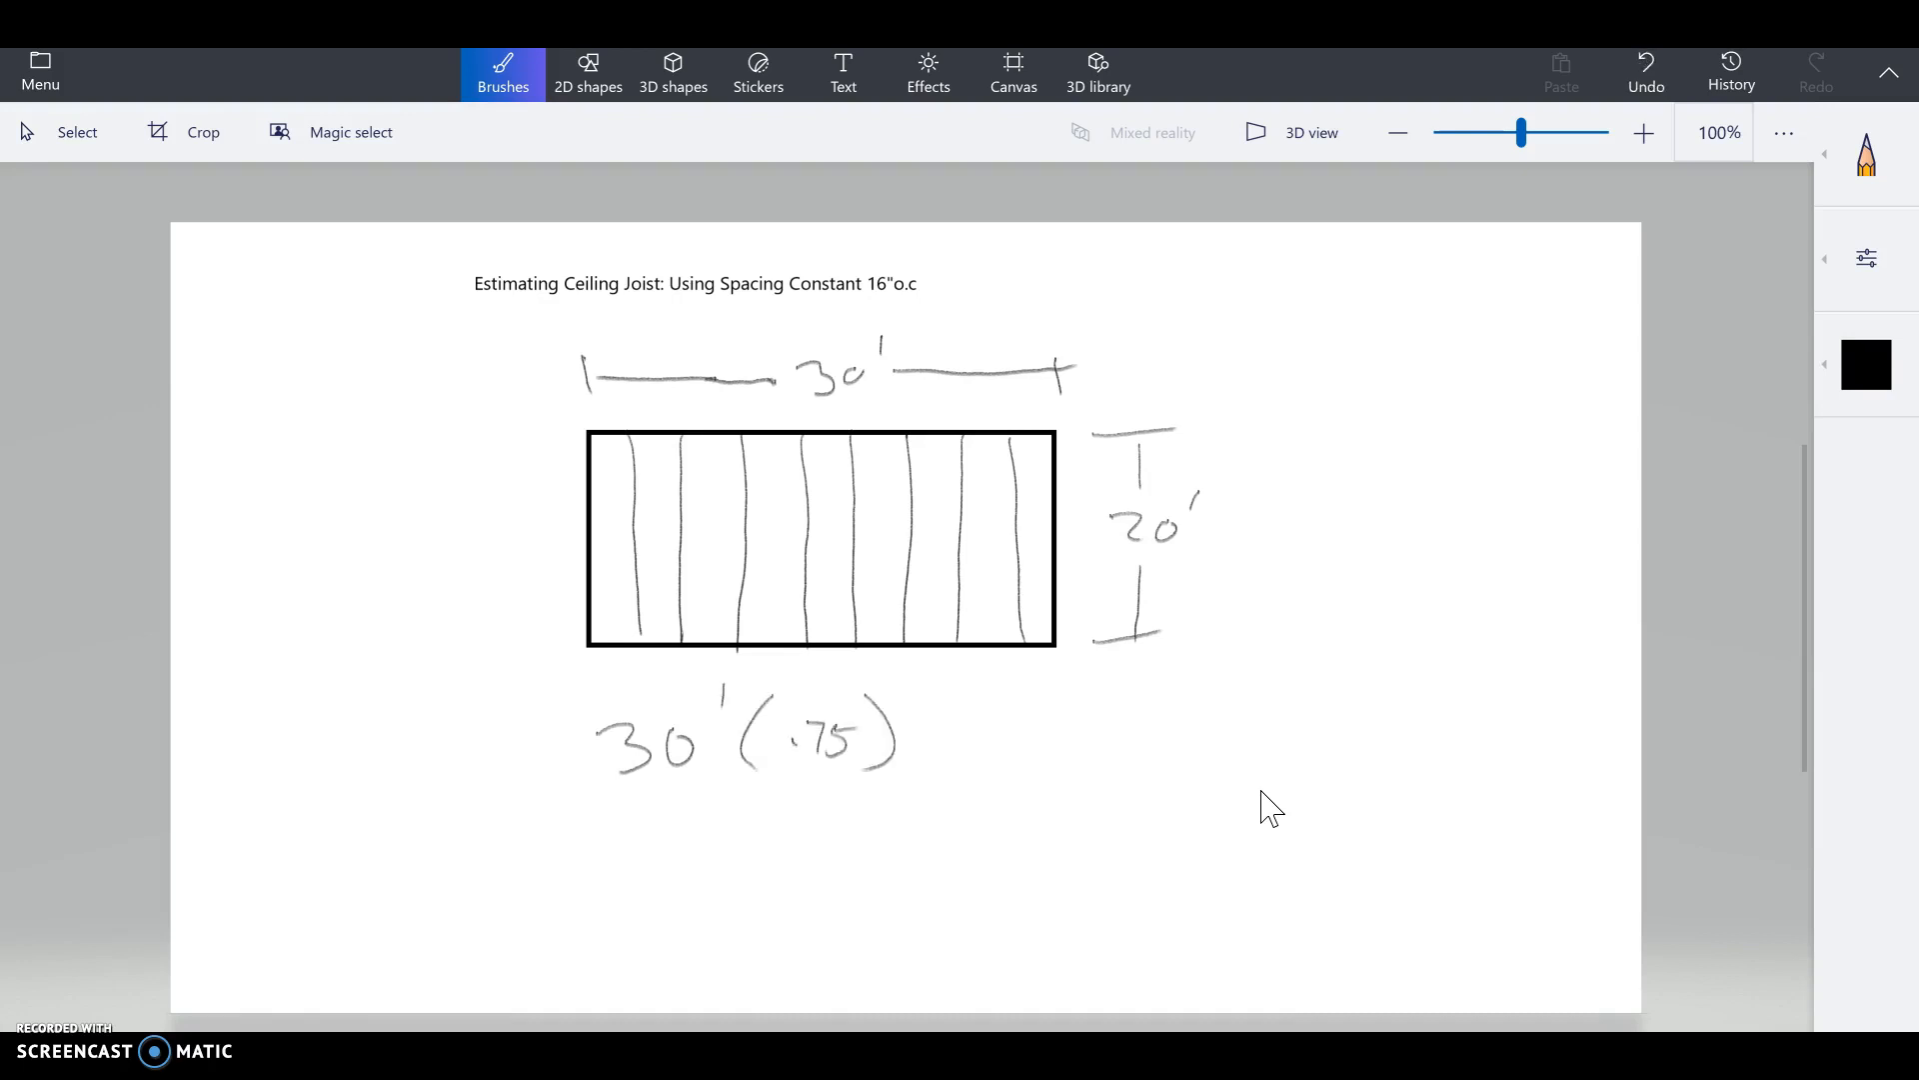
drag(922, 719, 948, 747)
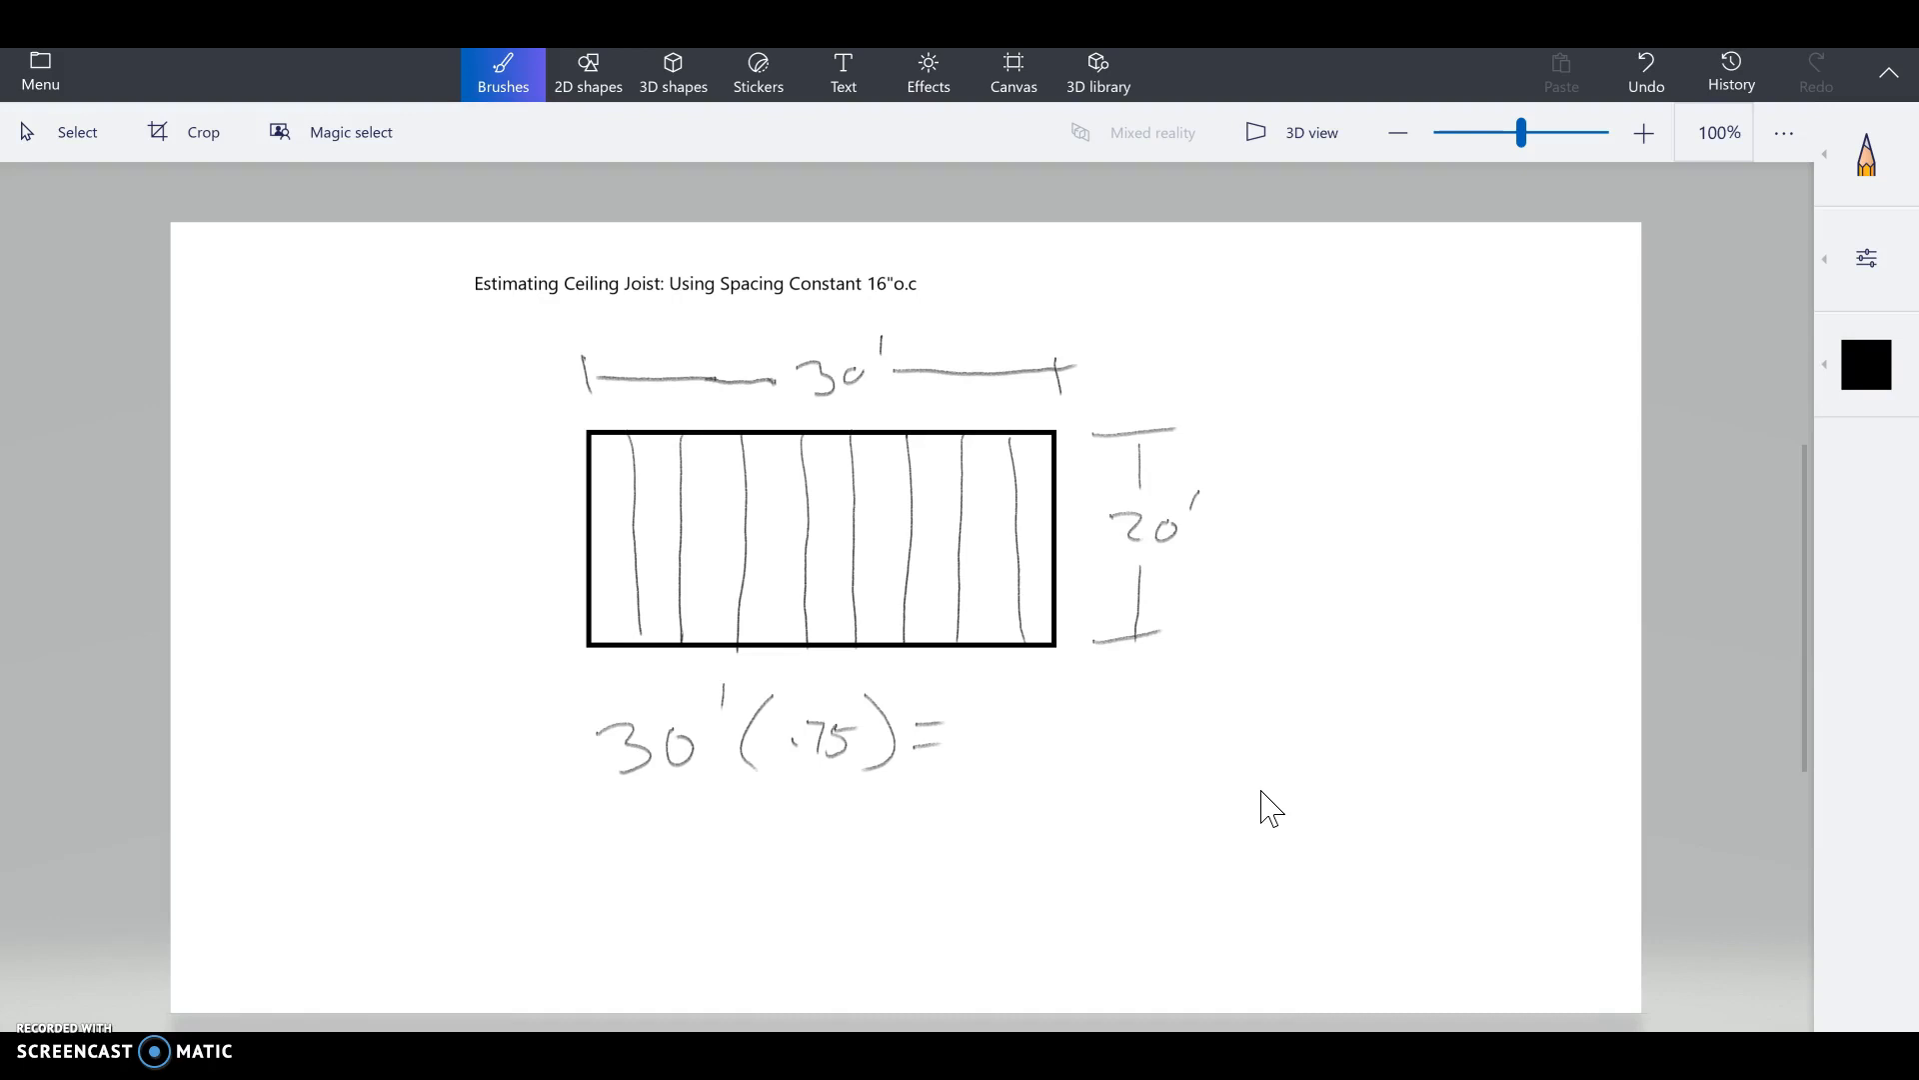
drag(967, 729, 1034, 729)
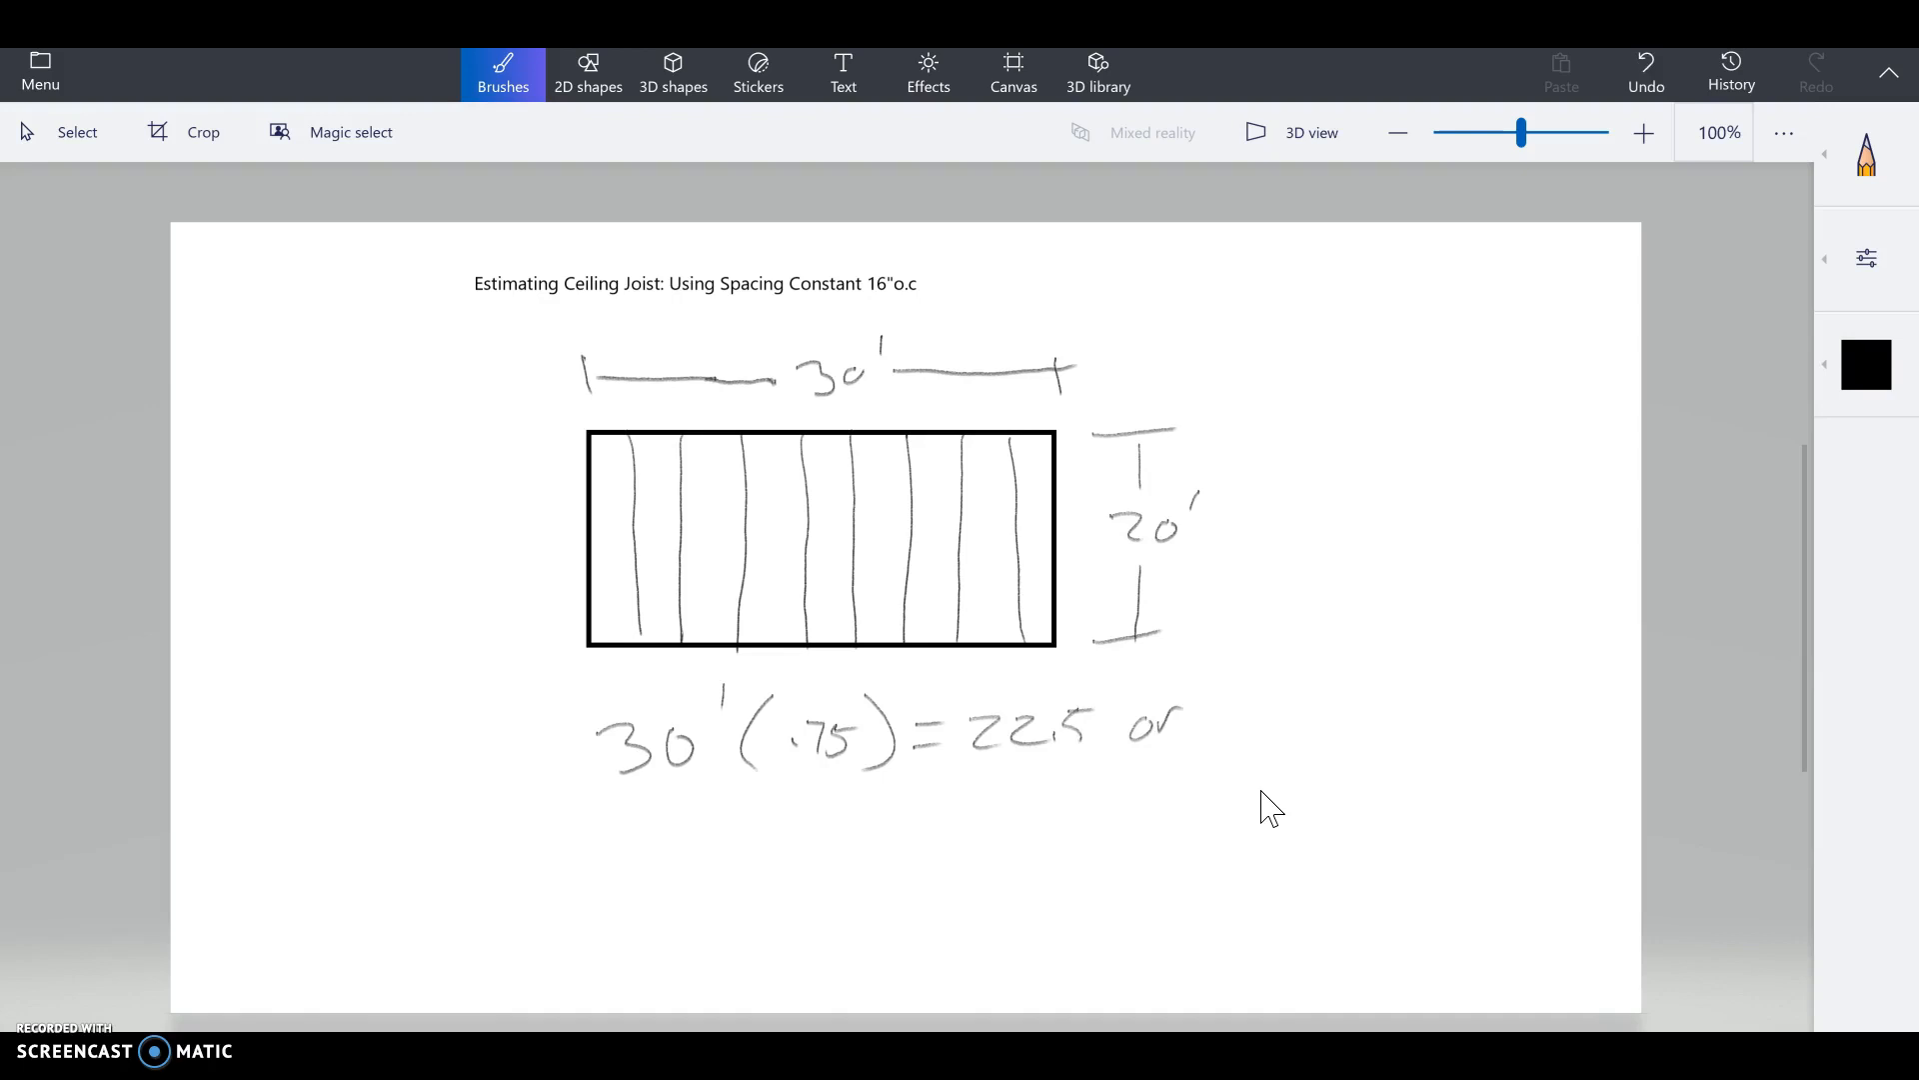
drag(1212, 704, 1316, 704)
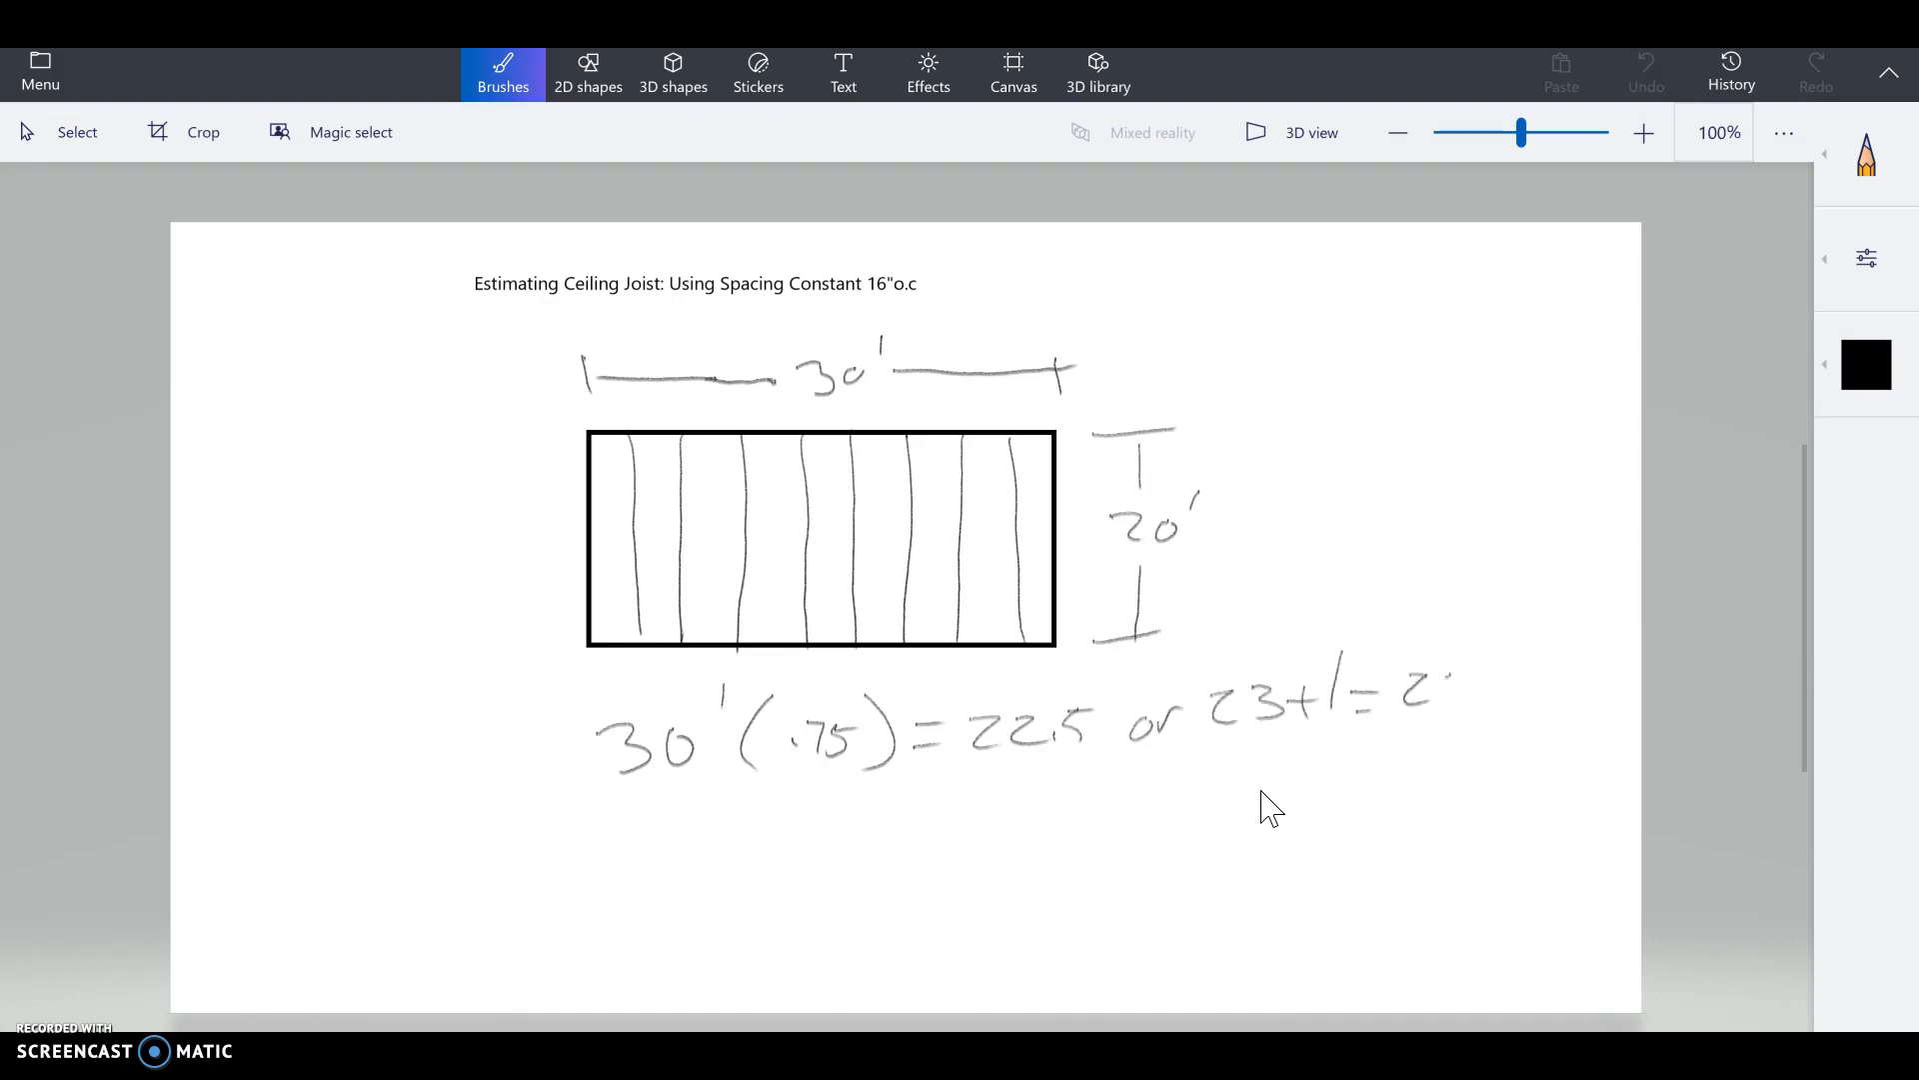
Step: Write and box 24, label it CJ, and start the description with 24
drag(1396, 704, 1468, 735)
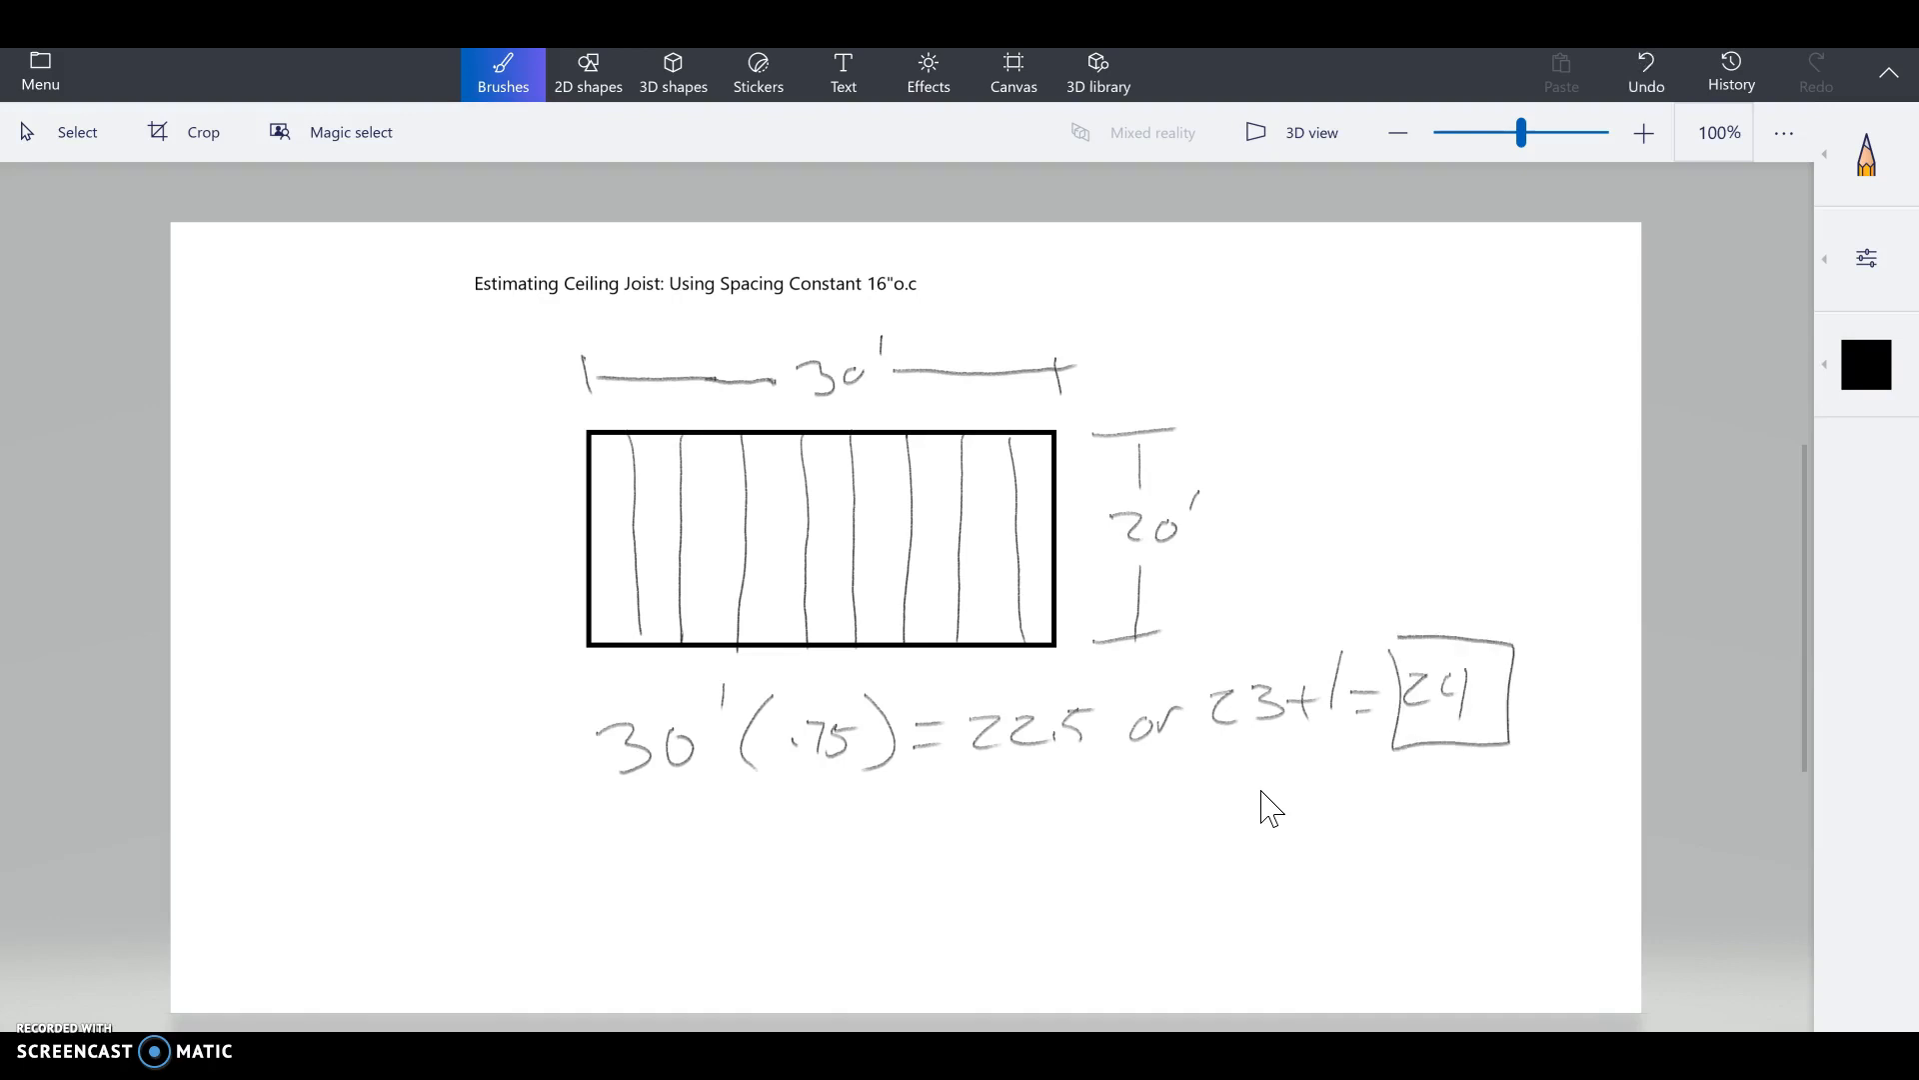
drag(1378, 796, 1475, 771)
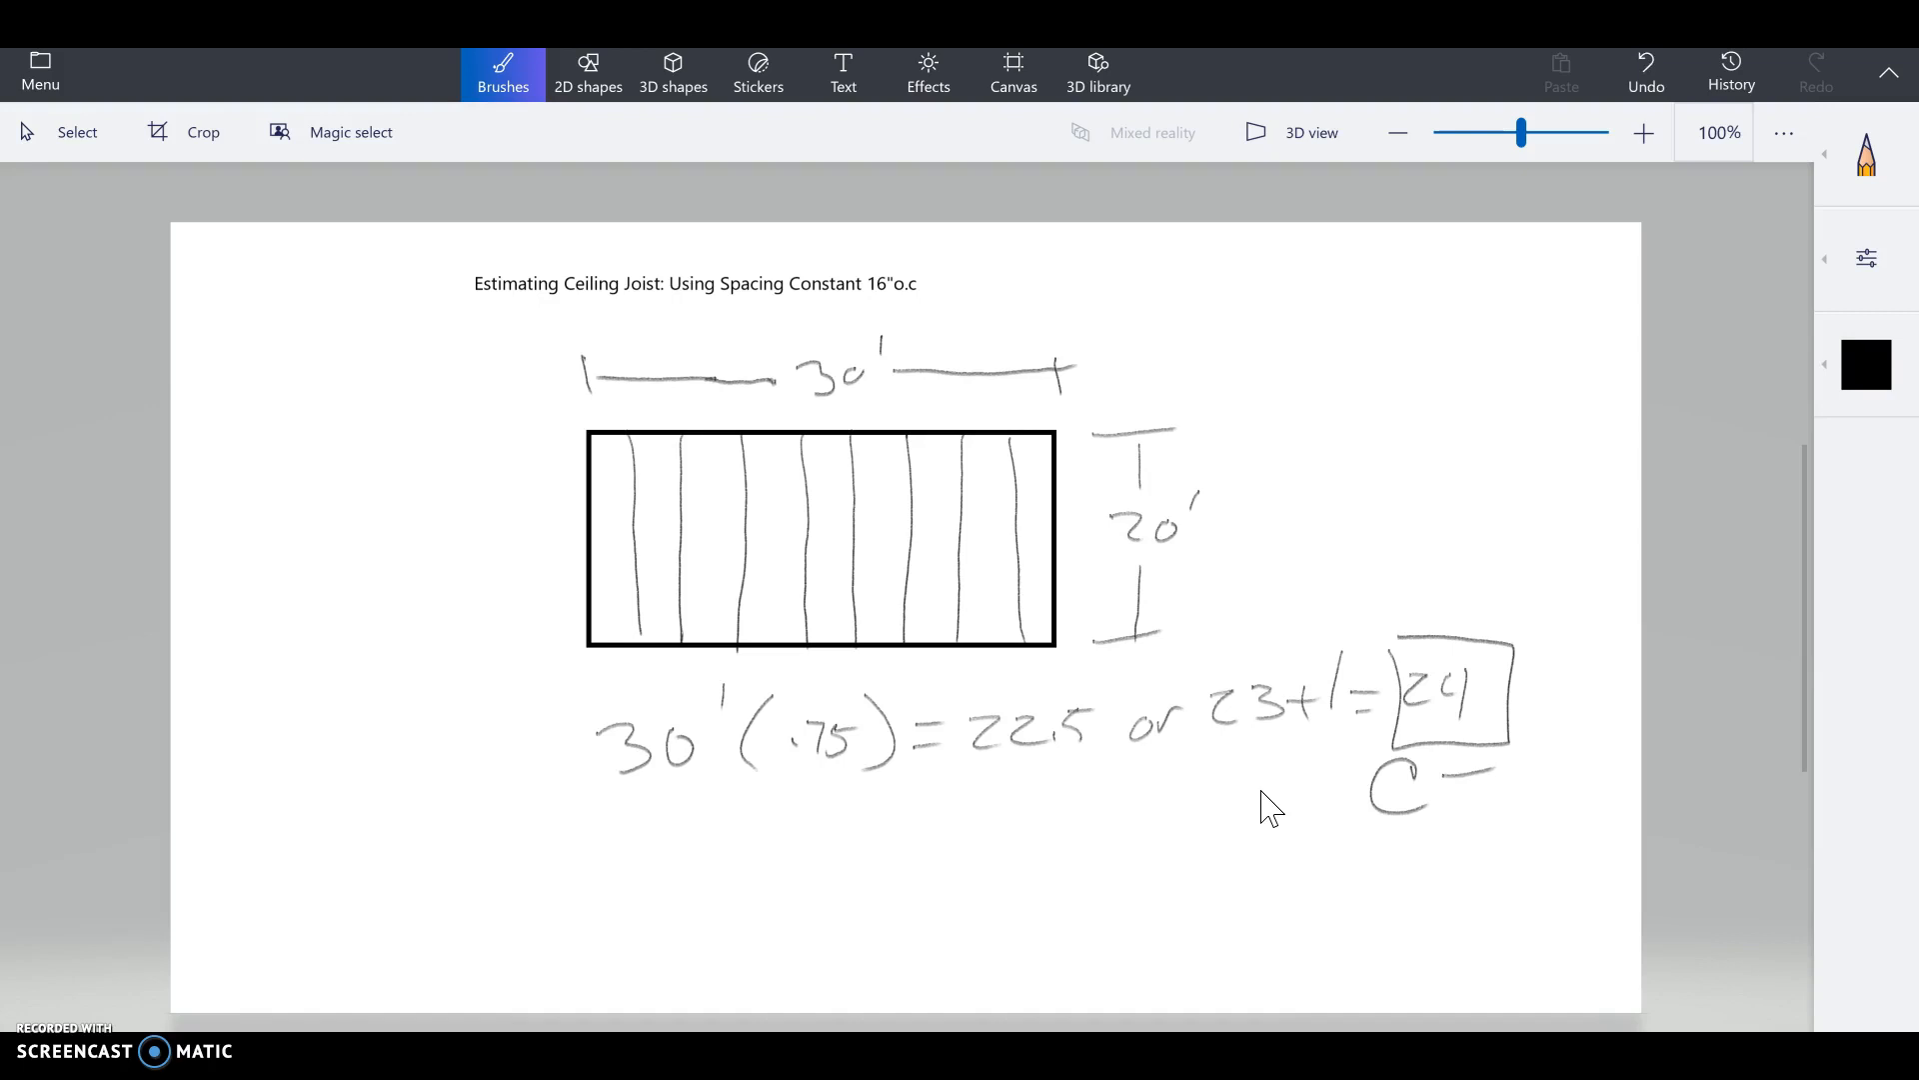
drag(1463, 778, 1457, 814)
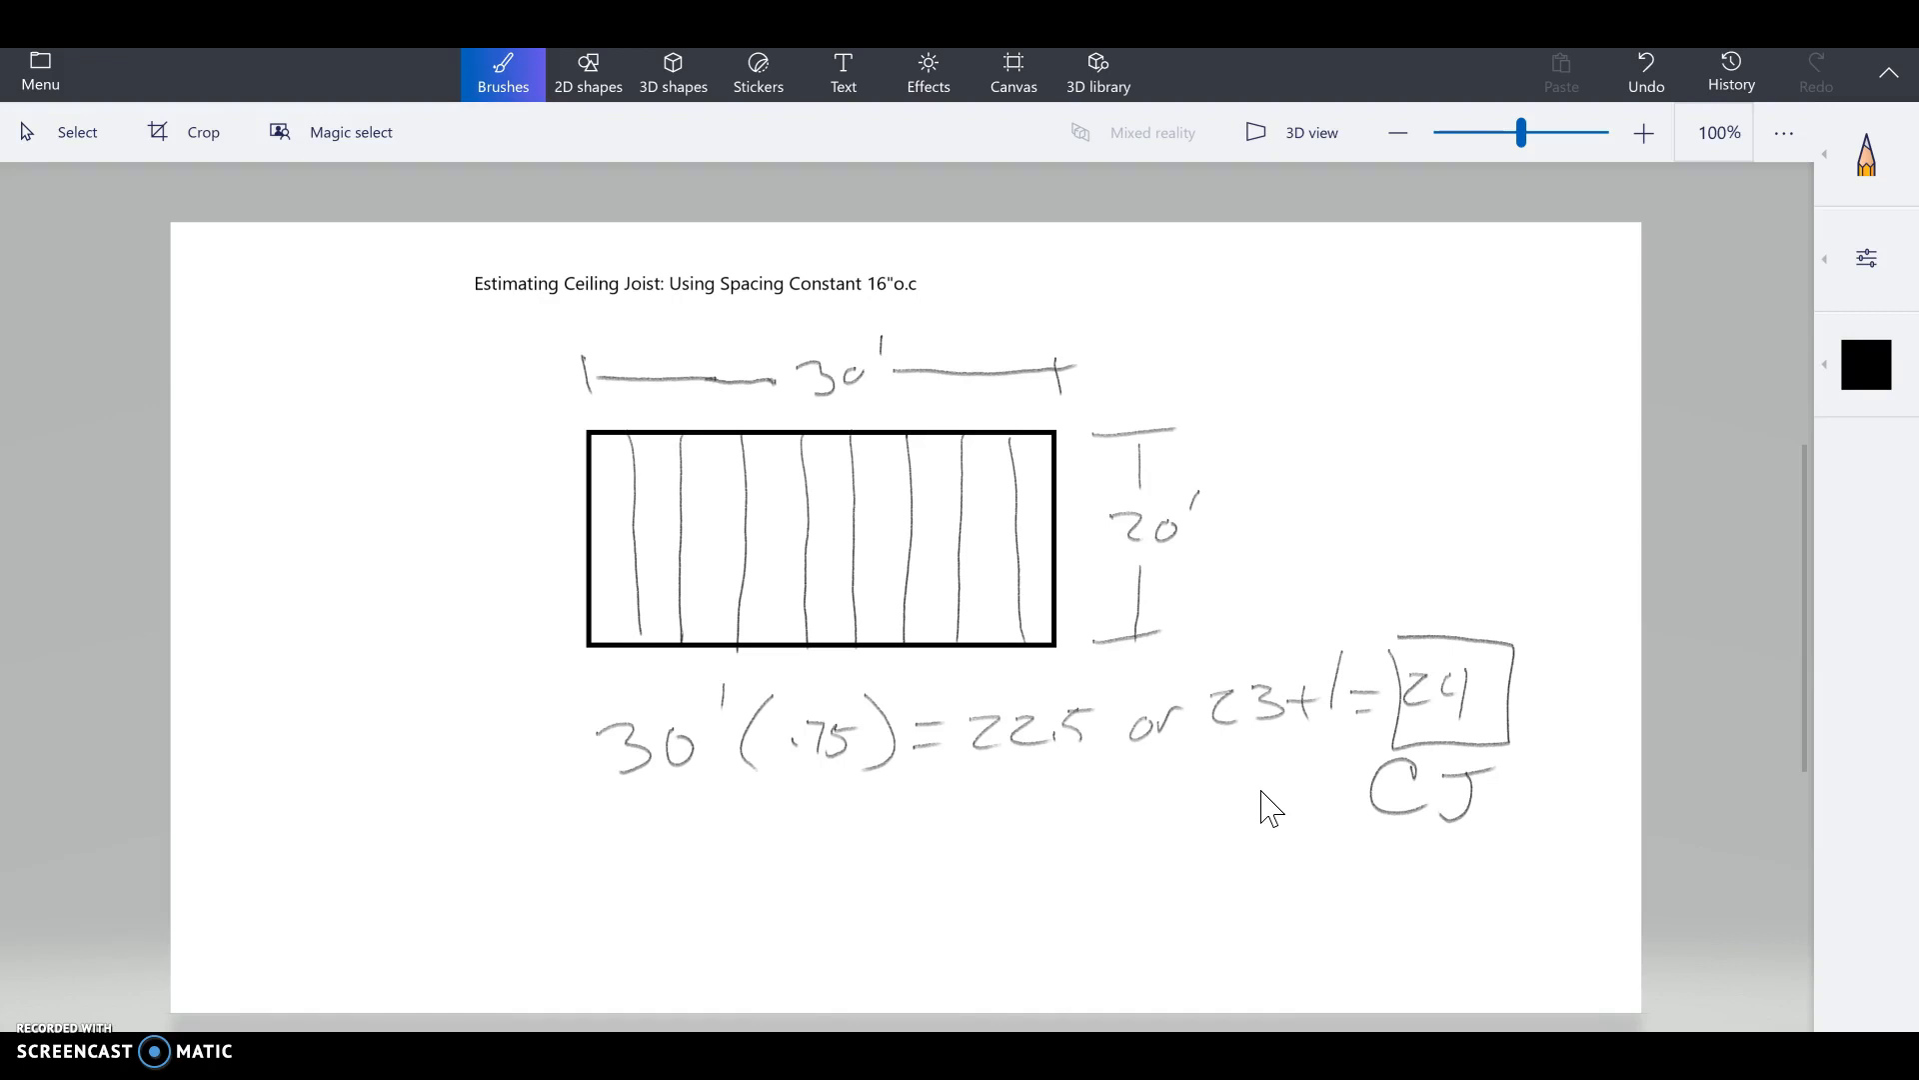
drag(759, 882, 839, 912)
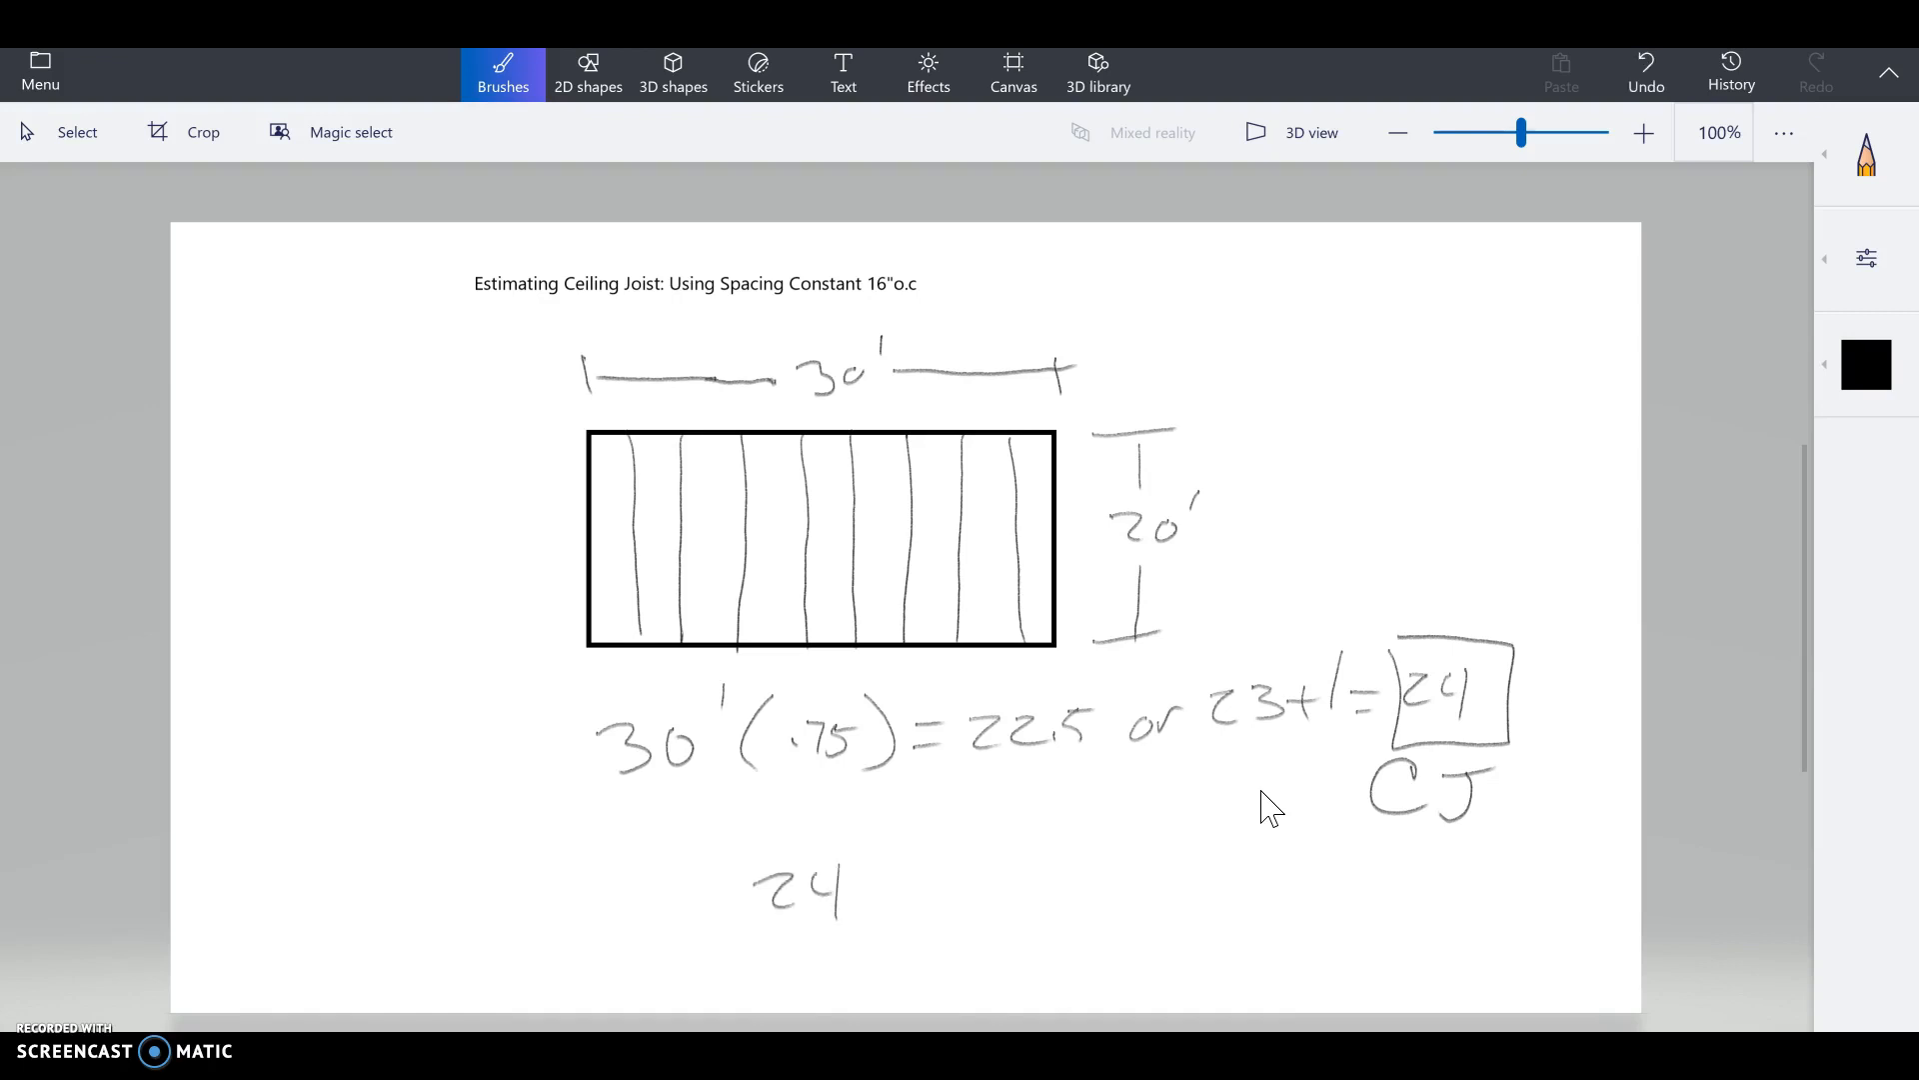